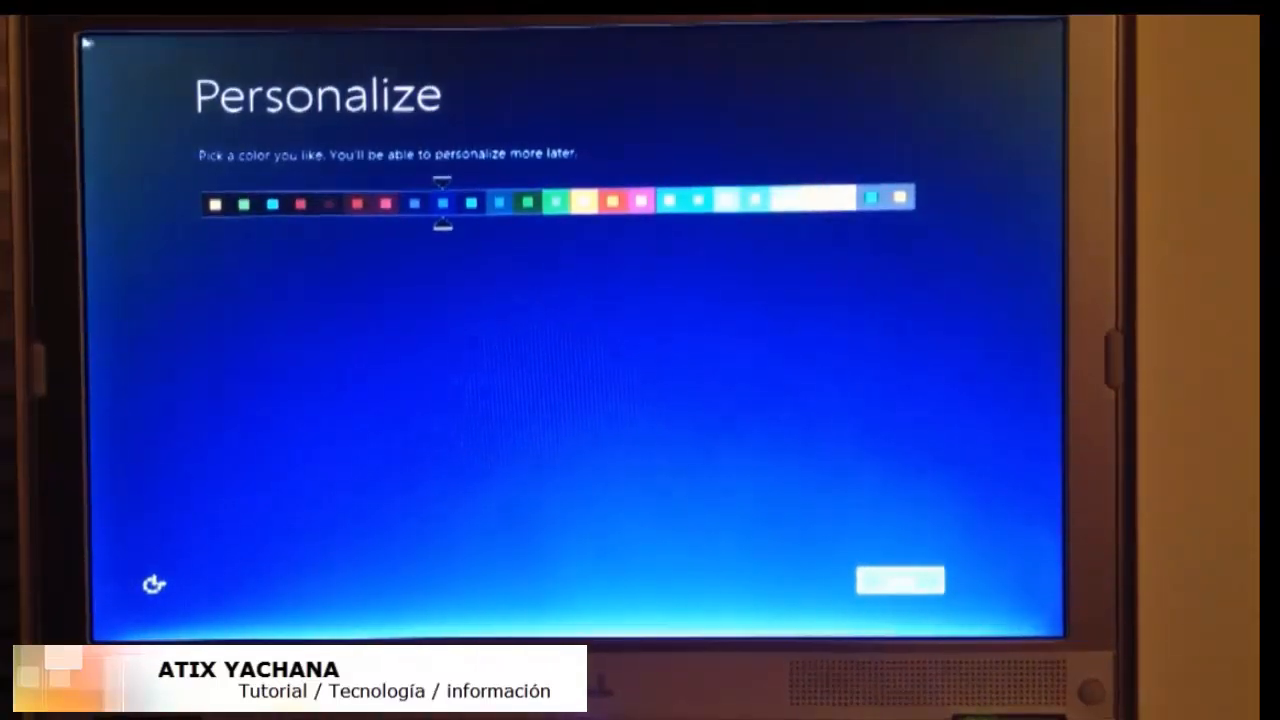
{"action": "mouse_move", "coordinate": [900, 515]}
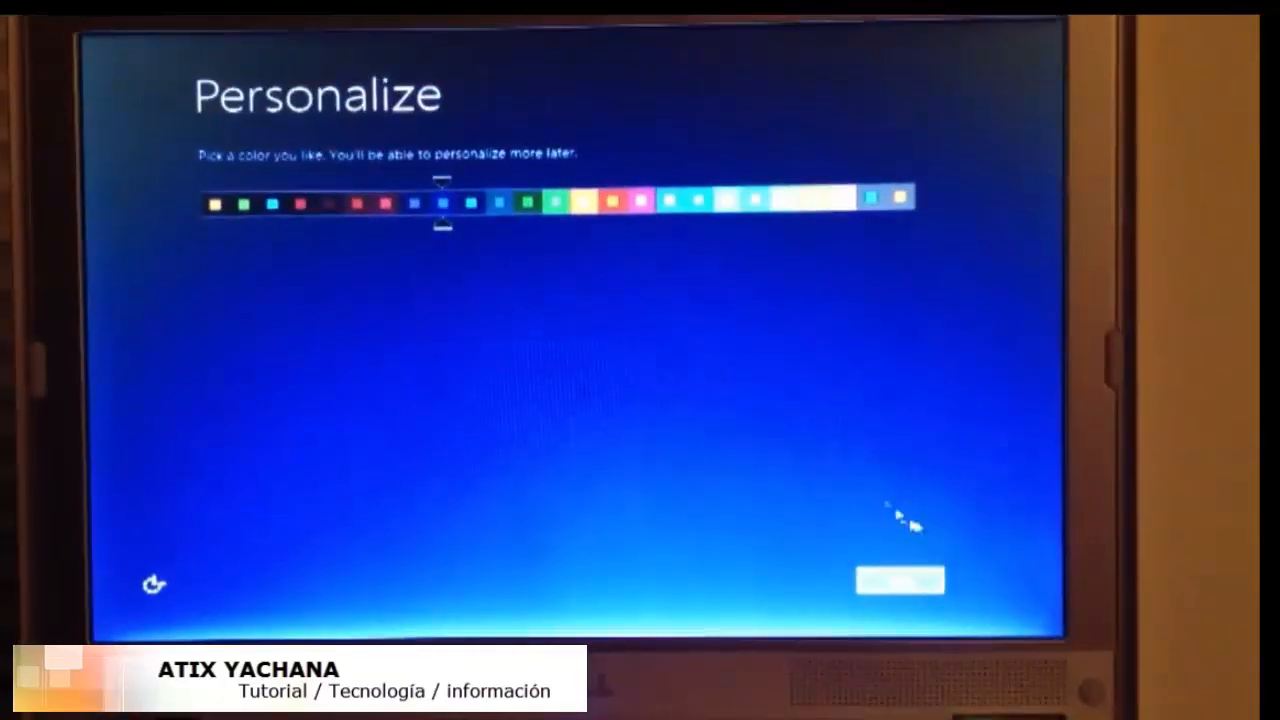
- Accept the chosen colour and choose to connect to a wireless network later
{"action": "left_click", "coordinate": [898, 580]}
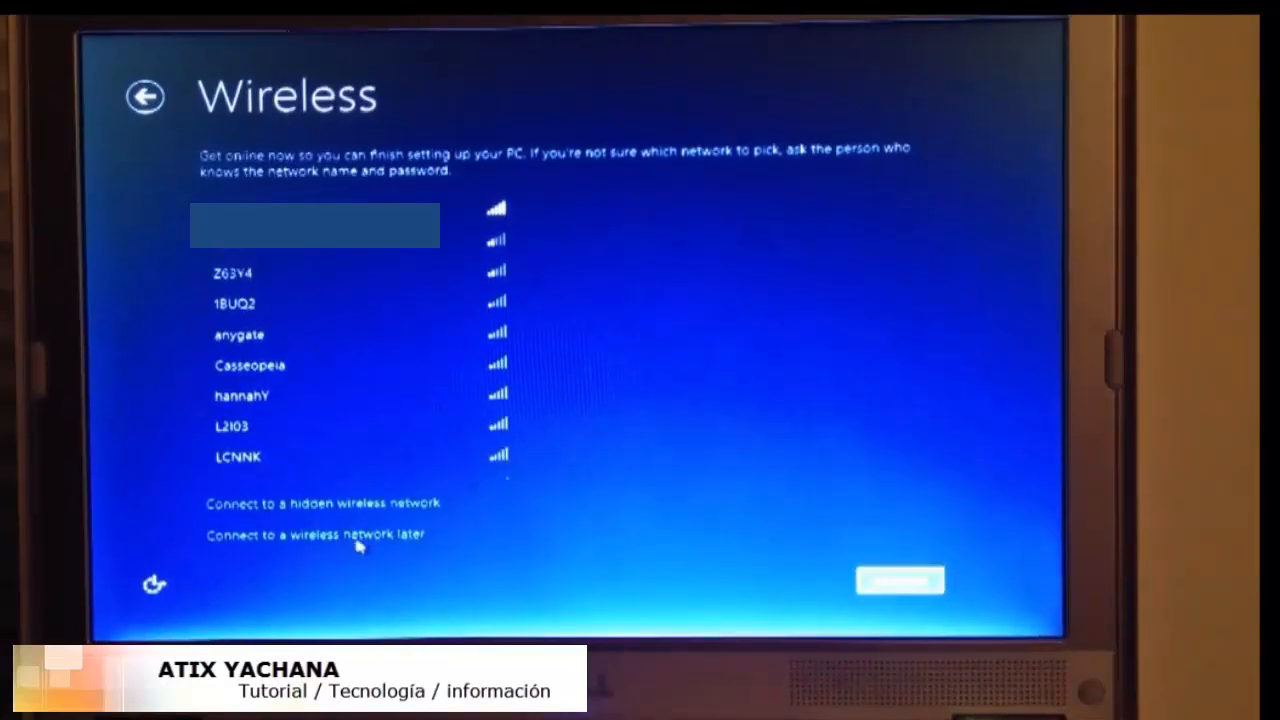
{"action": "left_click", "coordinate": [315, 534]}
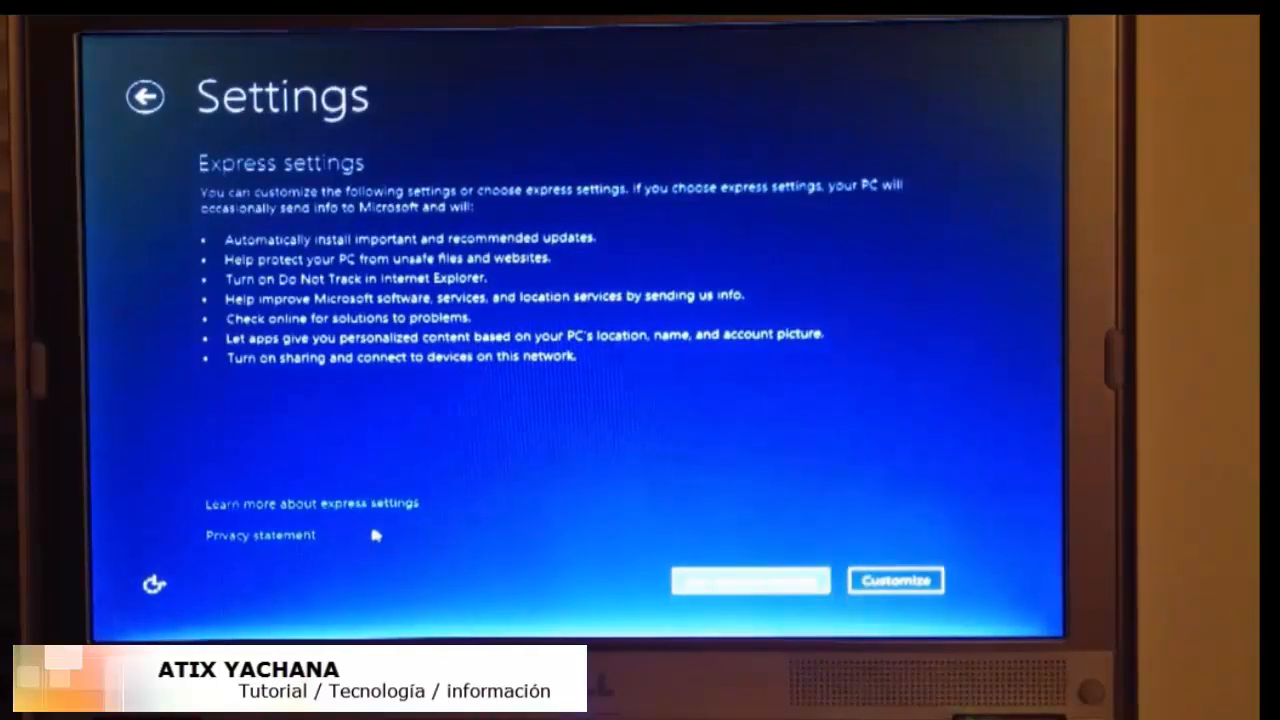
{"action": "mouse_move", "coordinate": [288, 237]}
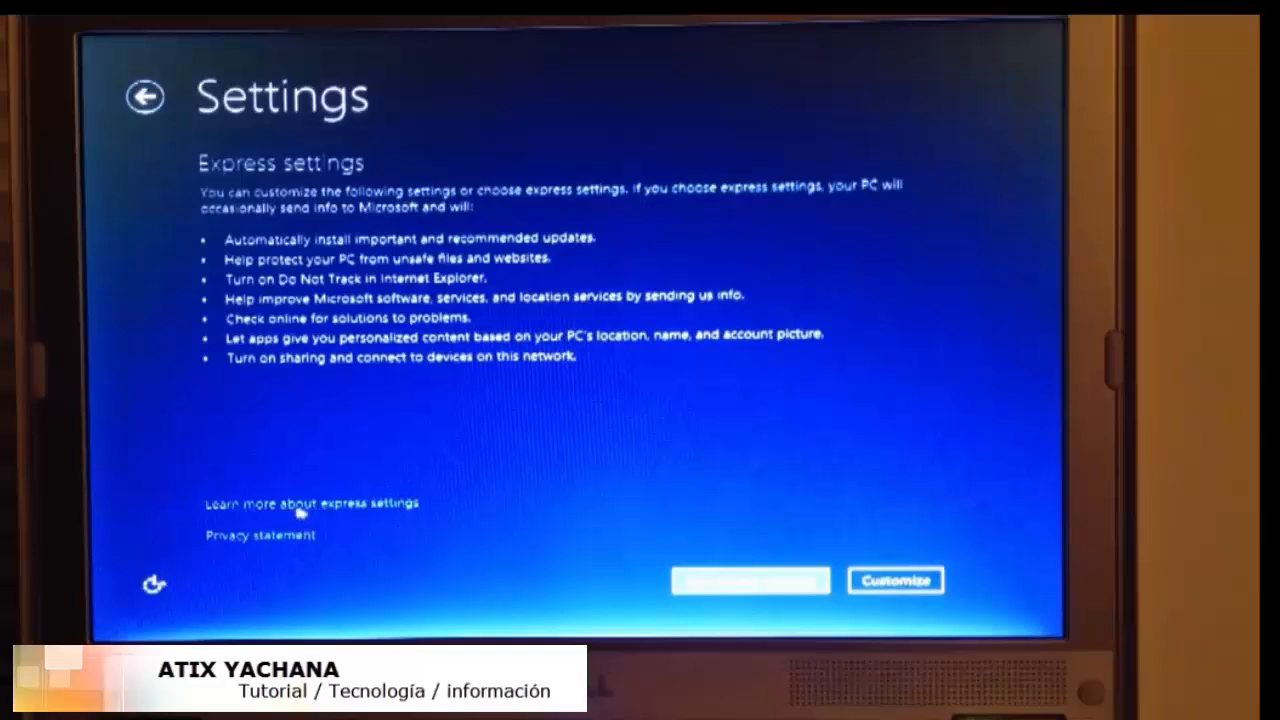
{"action": "mouse_move", "coordinate": [728, 562]}
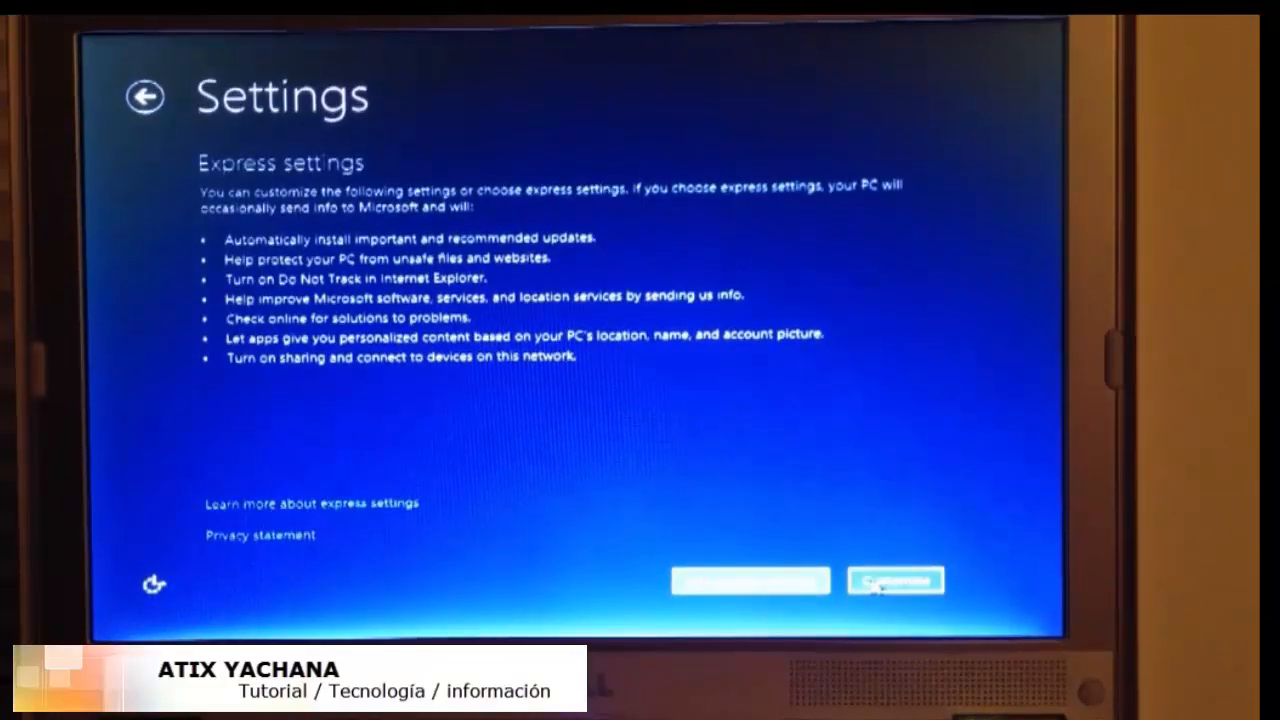
- Choose Customize and set Windows Update to 'Don't set up Windows Update (not recommended)'
{"action": "left_click", "coordinate": [893, 580]}
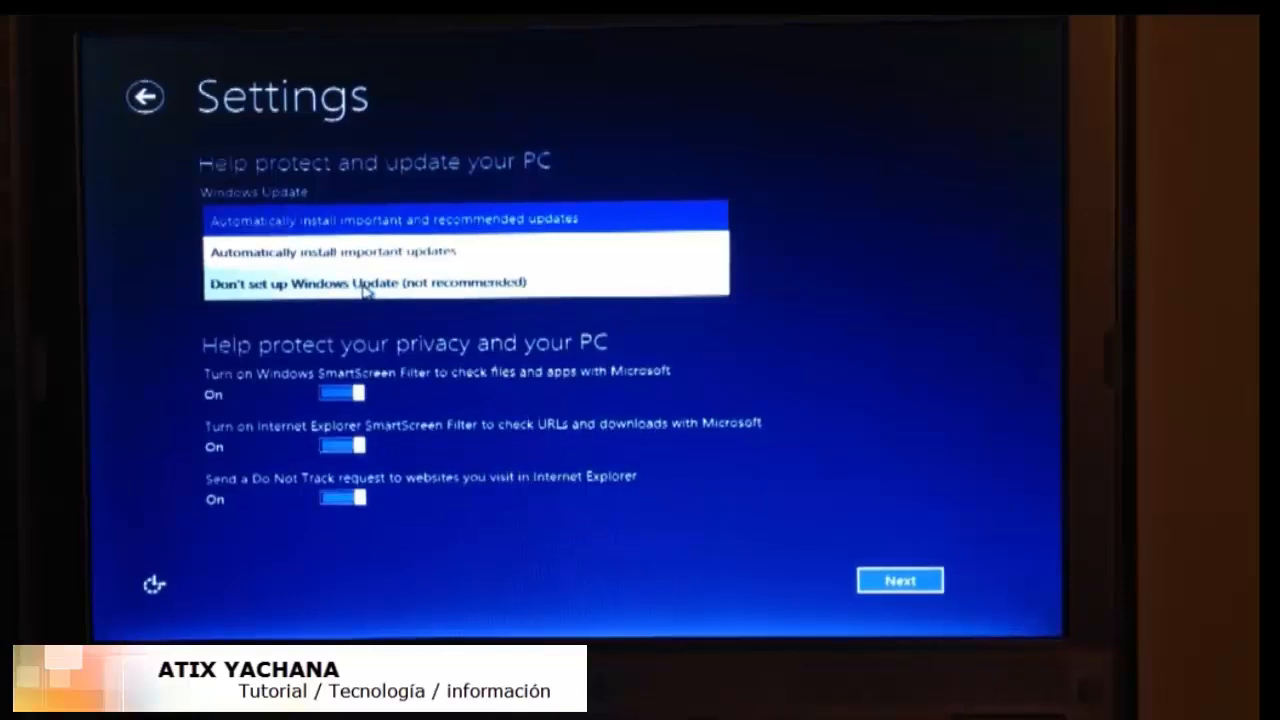
{"action": "left_click", "coordinate": [365, 282]}
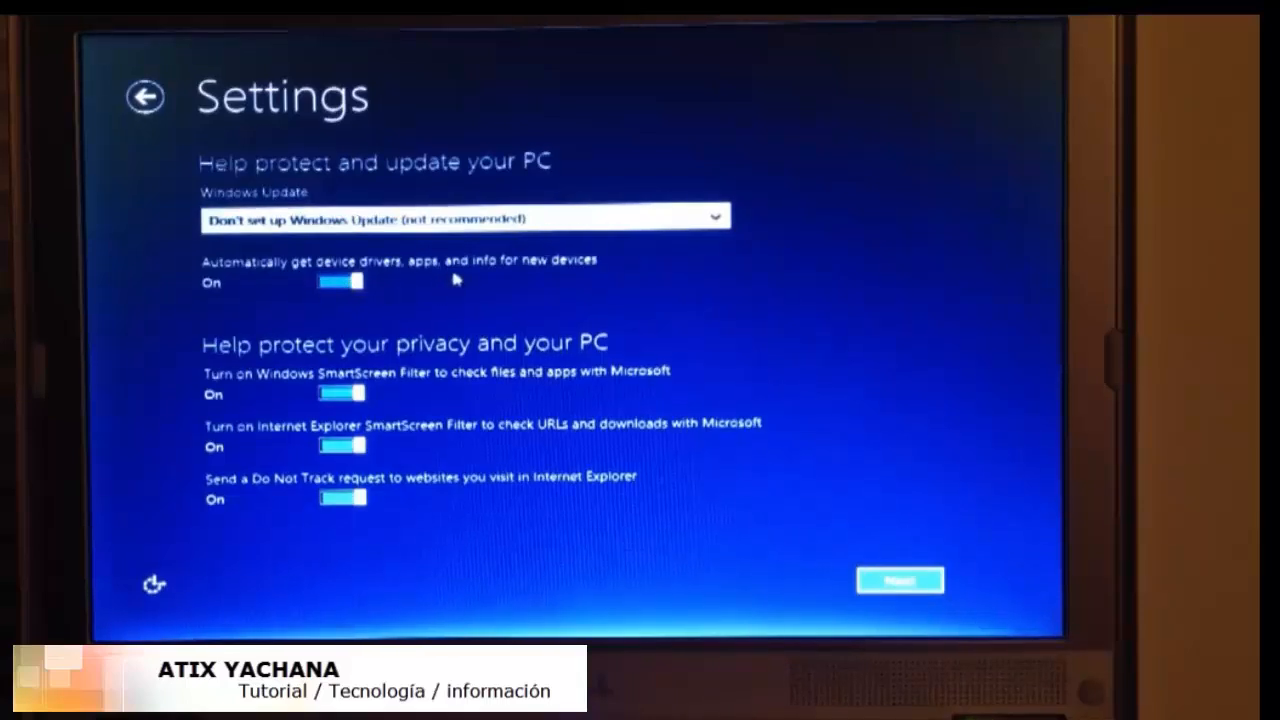
{"action": "mouse_move", "coordinate": [590, 462]}
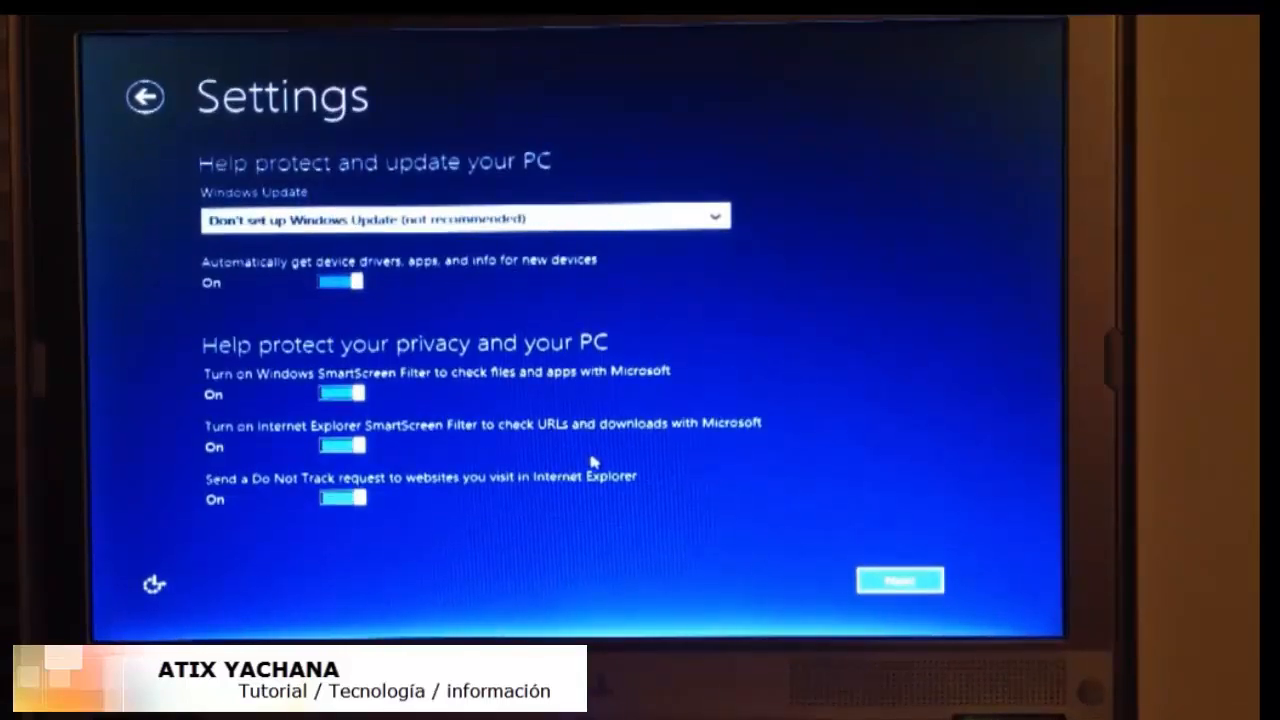
{"action": "mouse_move", "coordinate": [298, 494]}
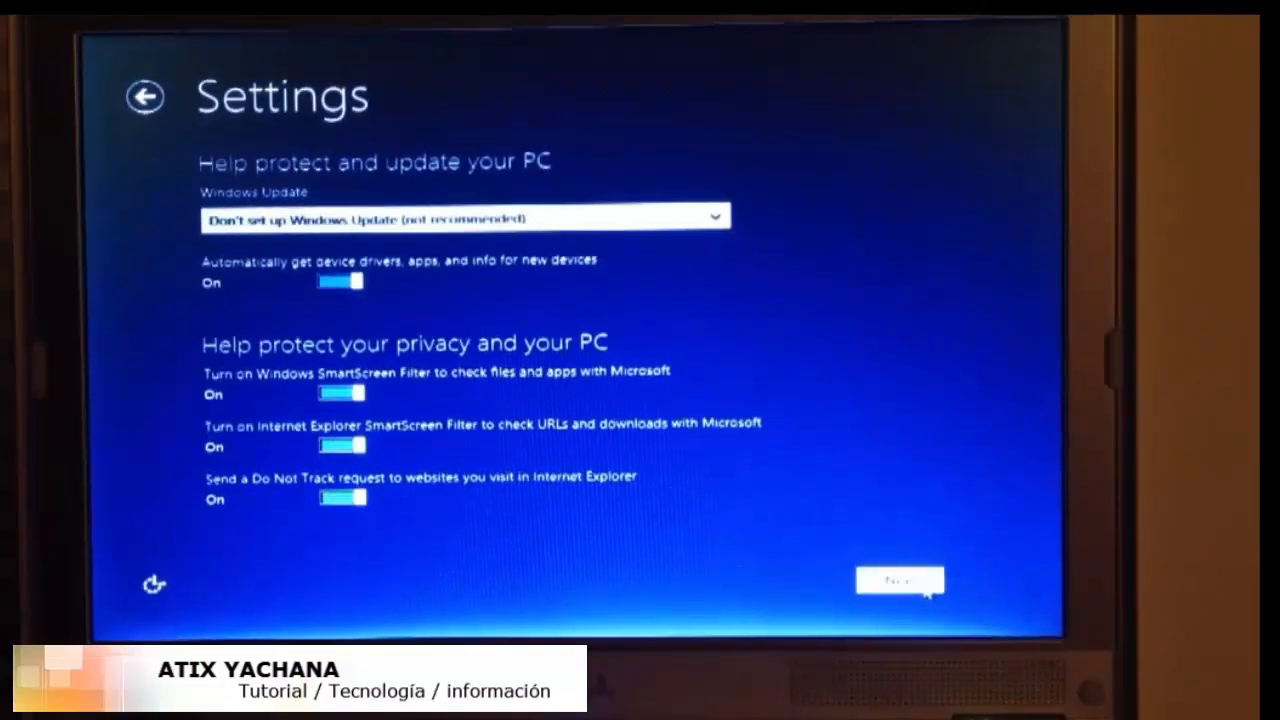
- Accept the defaults on the Send Microsoft info and Check online pages
{"action": "left_click", "coordinate": [898, 580]}
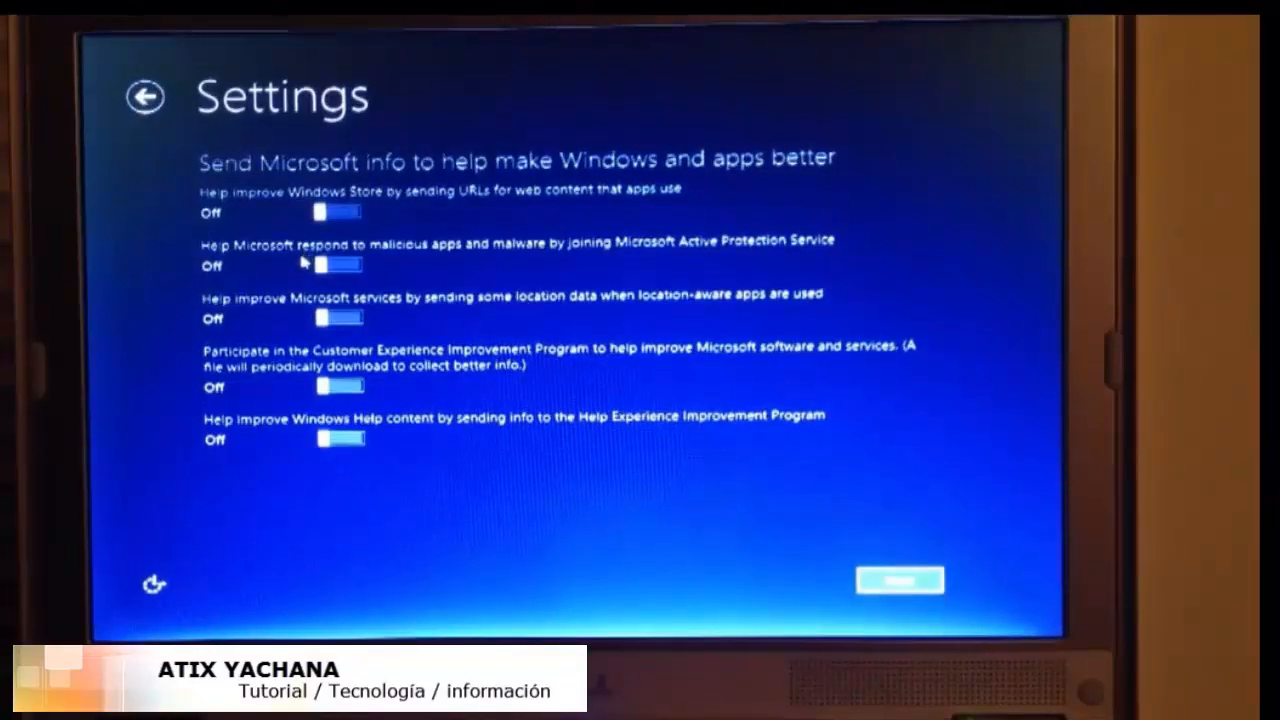
{"action": "mouse_move", "coordinate": [843, 564]}
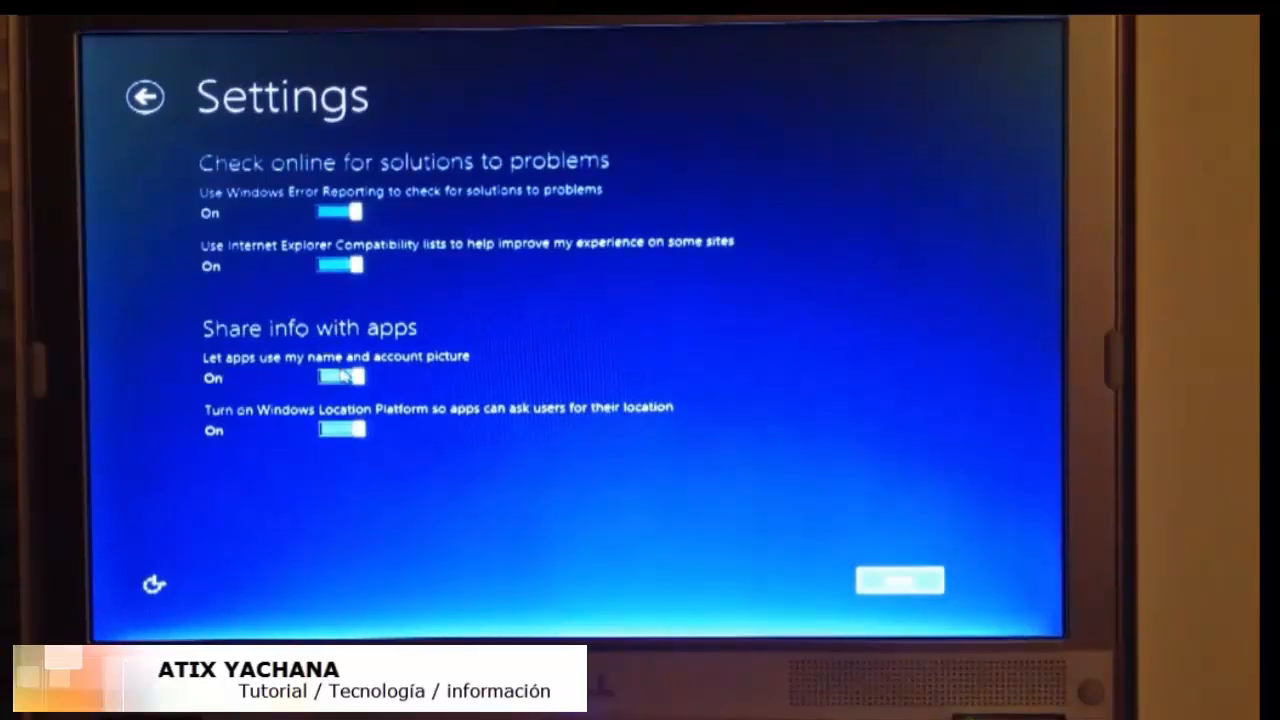
{"action": "left_click", "coordinate": [898, 580]}
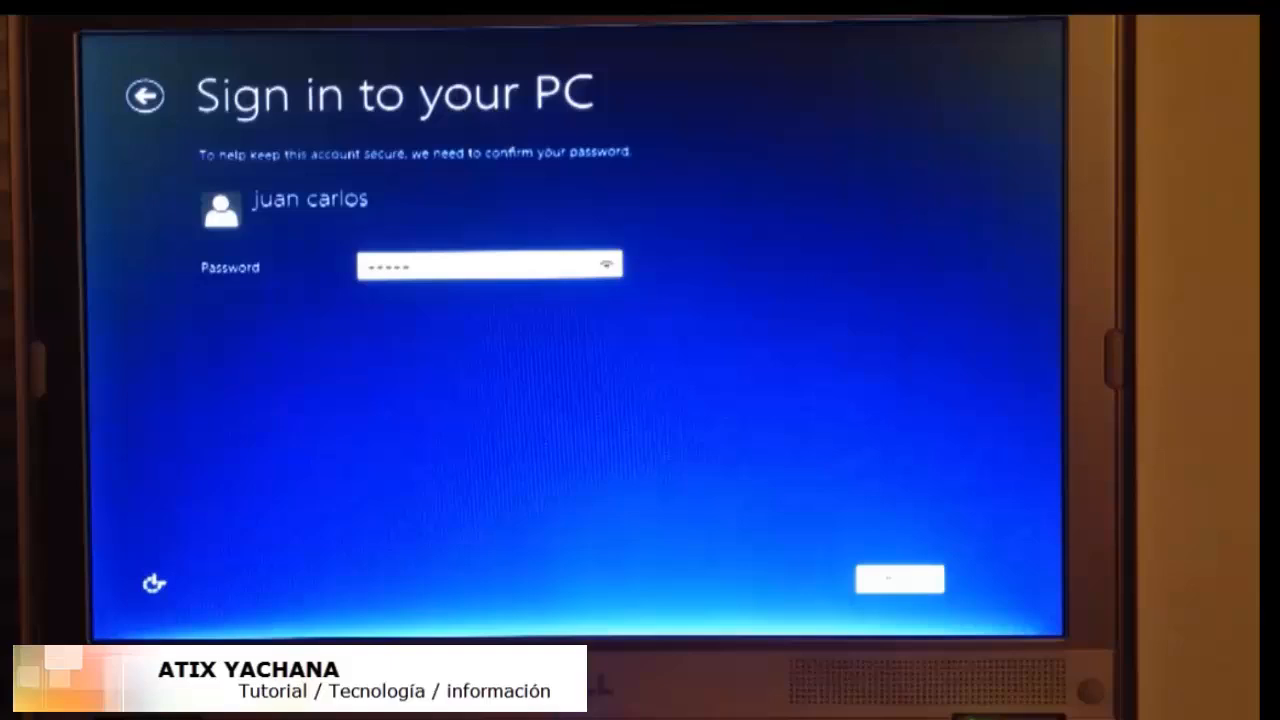
- Confirm the account password and skip Microsoft account sign-in to keep the local account
{"action": "left_click", "coordinate": [898, 579]}
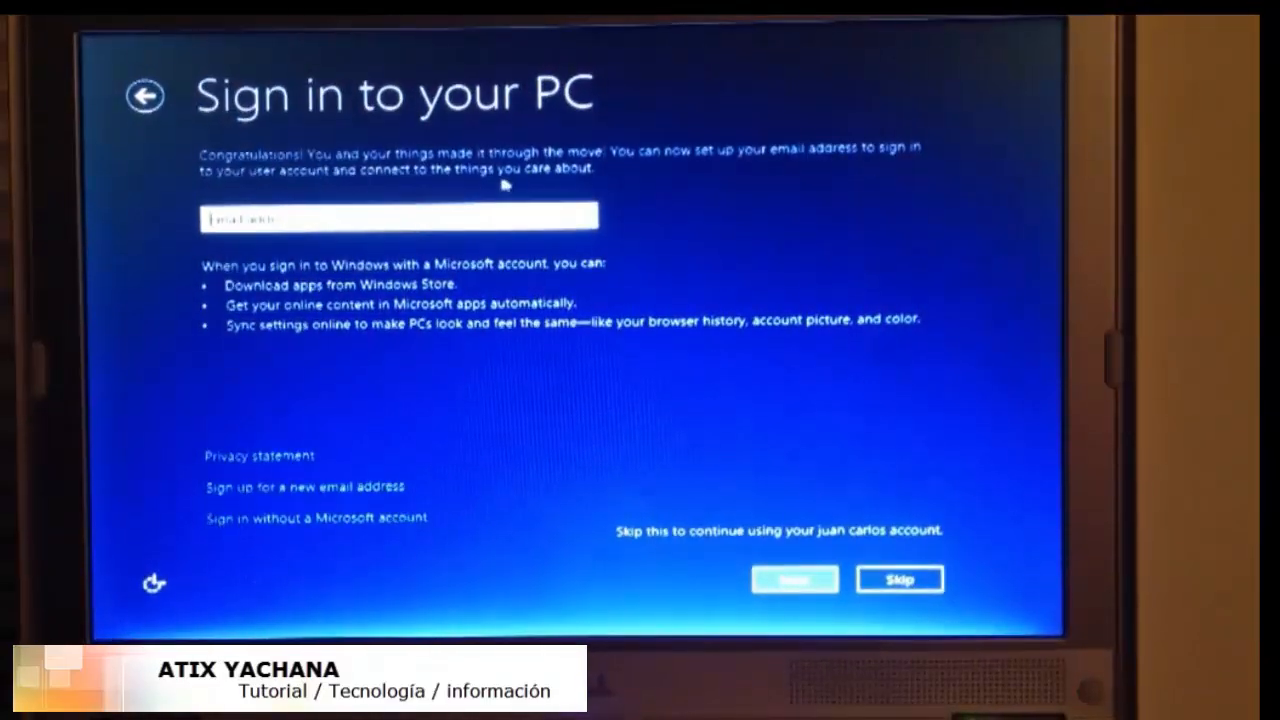
{"action": "mouse_move", "coordinate": [793, 486]}
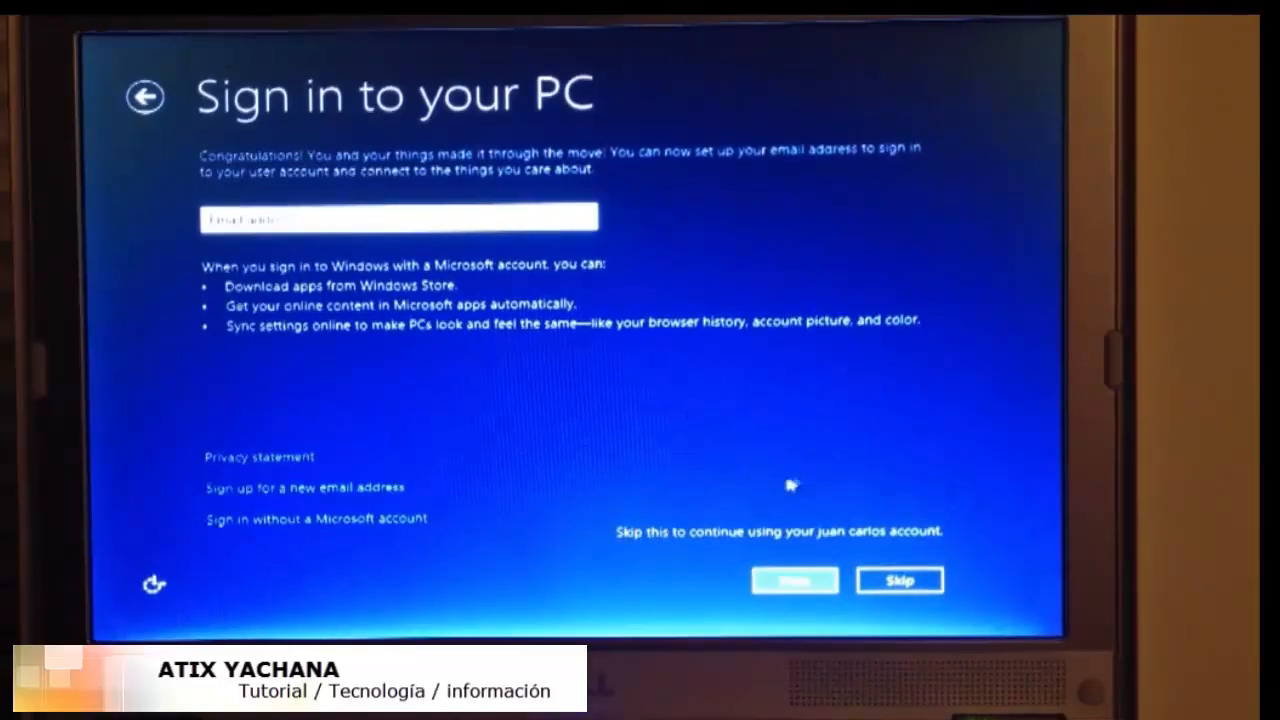
{"action": "left_click", "coordinate": [898, 580]}
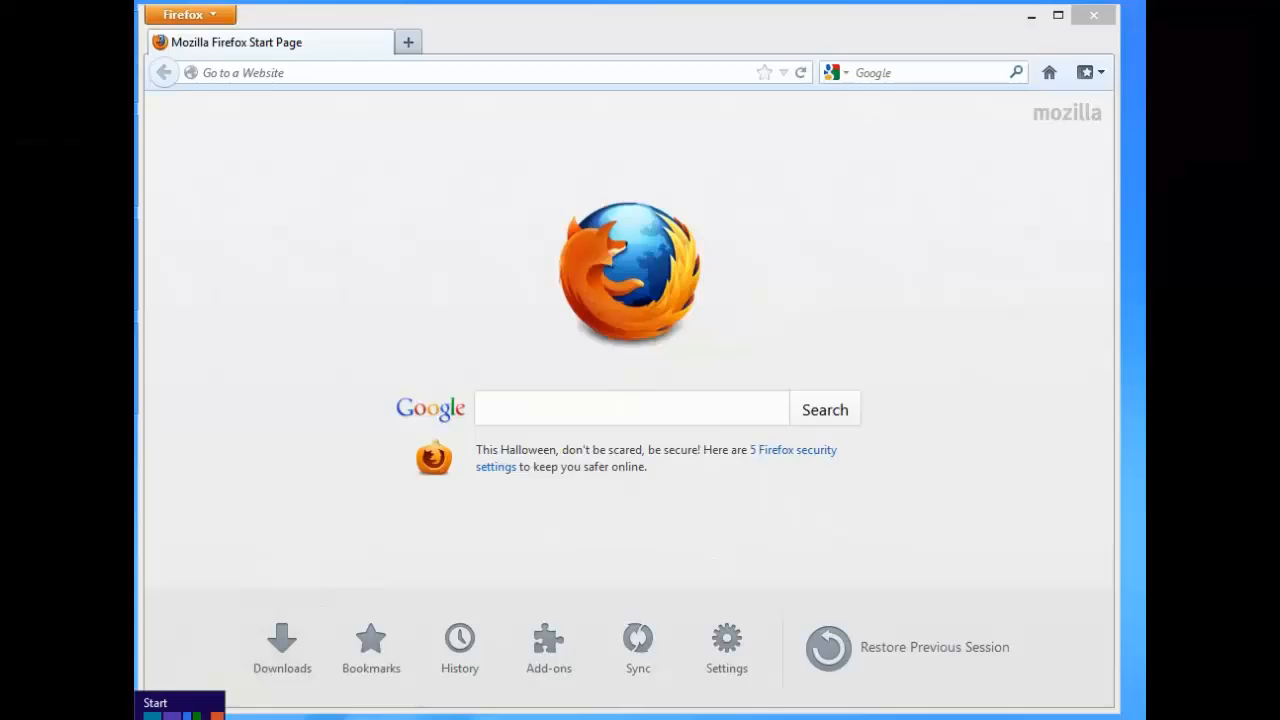
- Launch Mozilla Firefox from its Start screen tile, then switch to the Desktop tile
{"action": "left_click", "coordinate": [154, 702]}
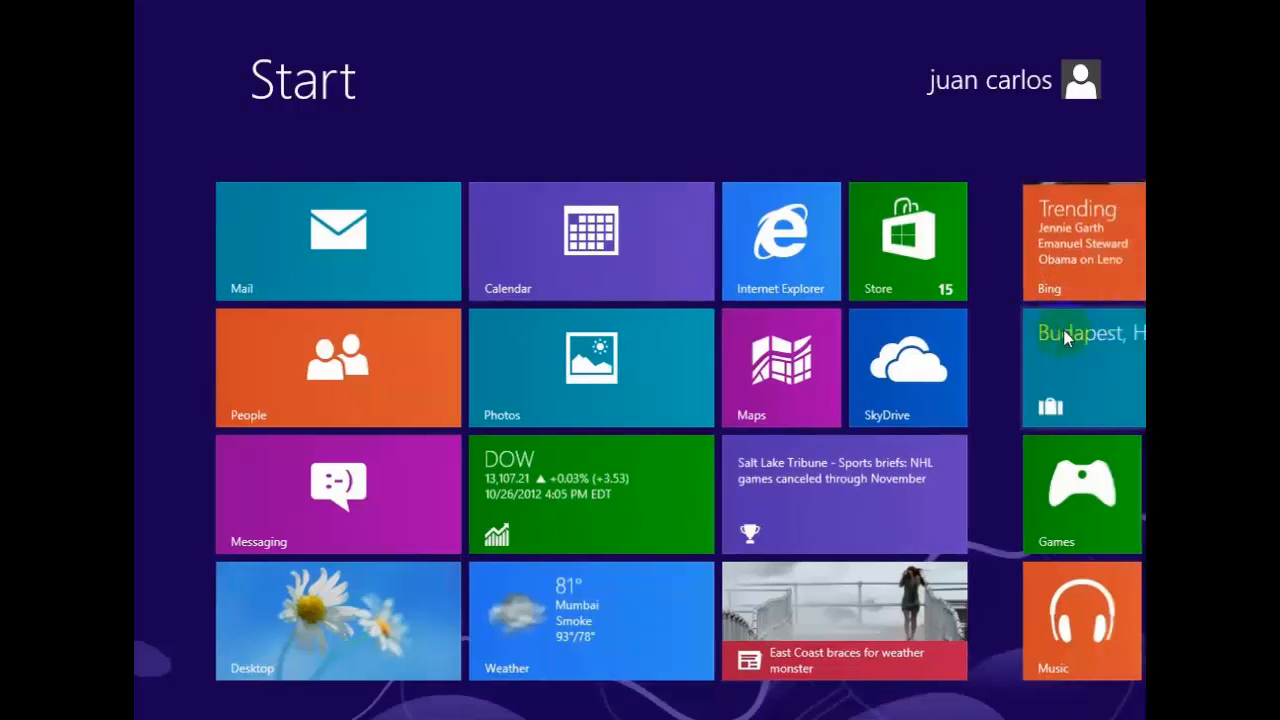
{"action": "scroll", "scroll_direction": "right", "scroll_amount": 3}
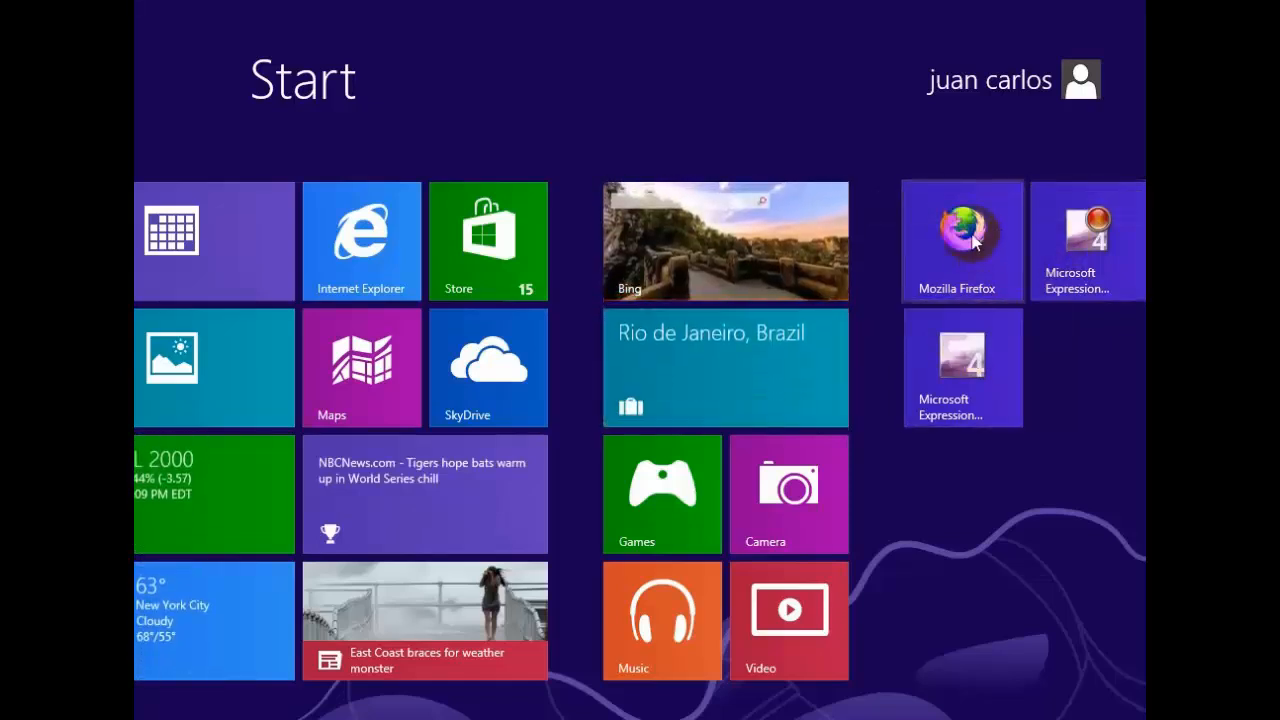
{"action": "left_click", "coordinate": [961, 240]}
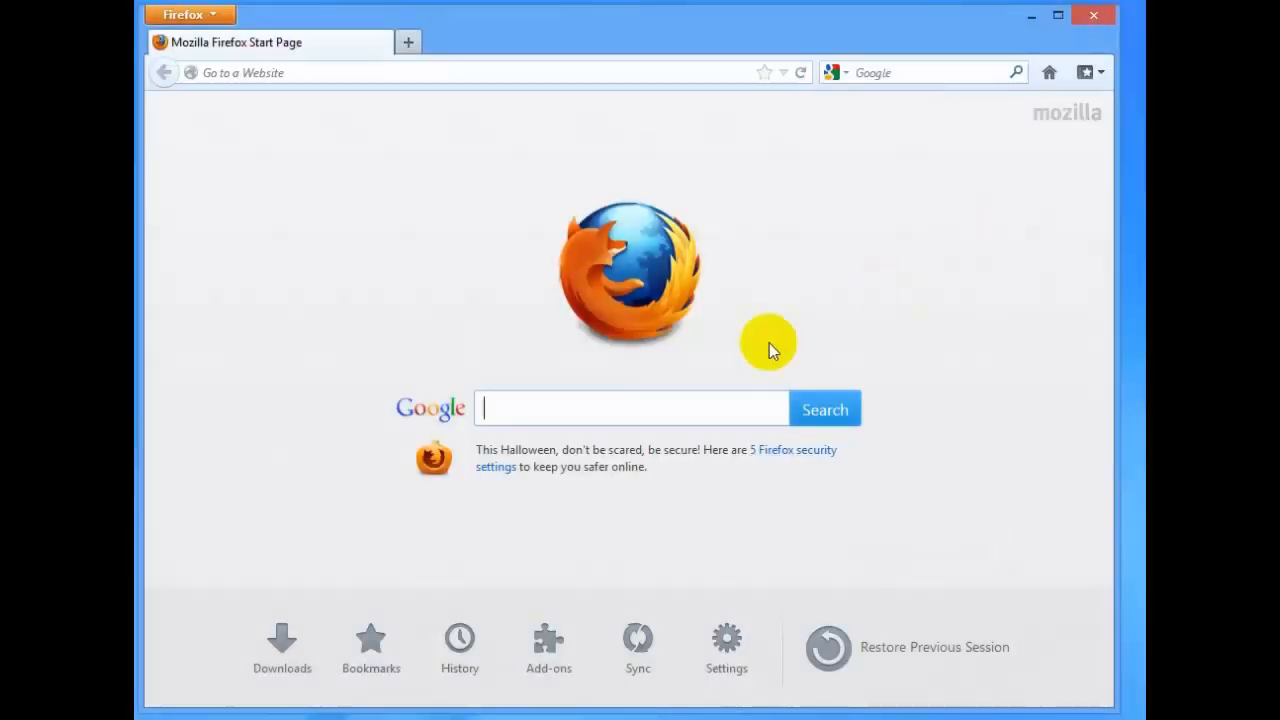
{"action": "mouse_move", "coordinate": [750, 710]}
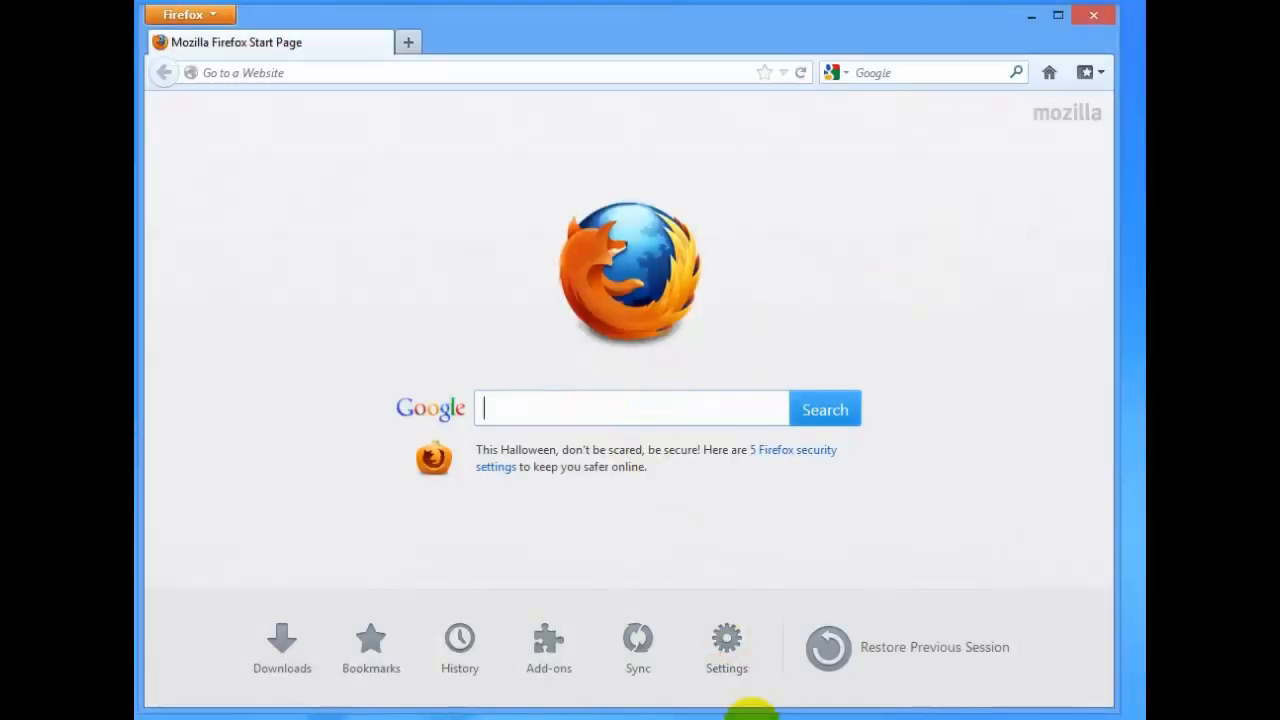
{"action": "mouse_move", "coordinate": [1037, 160]}
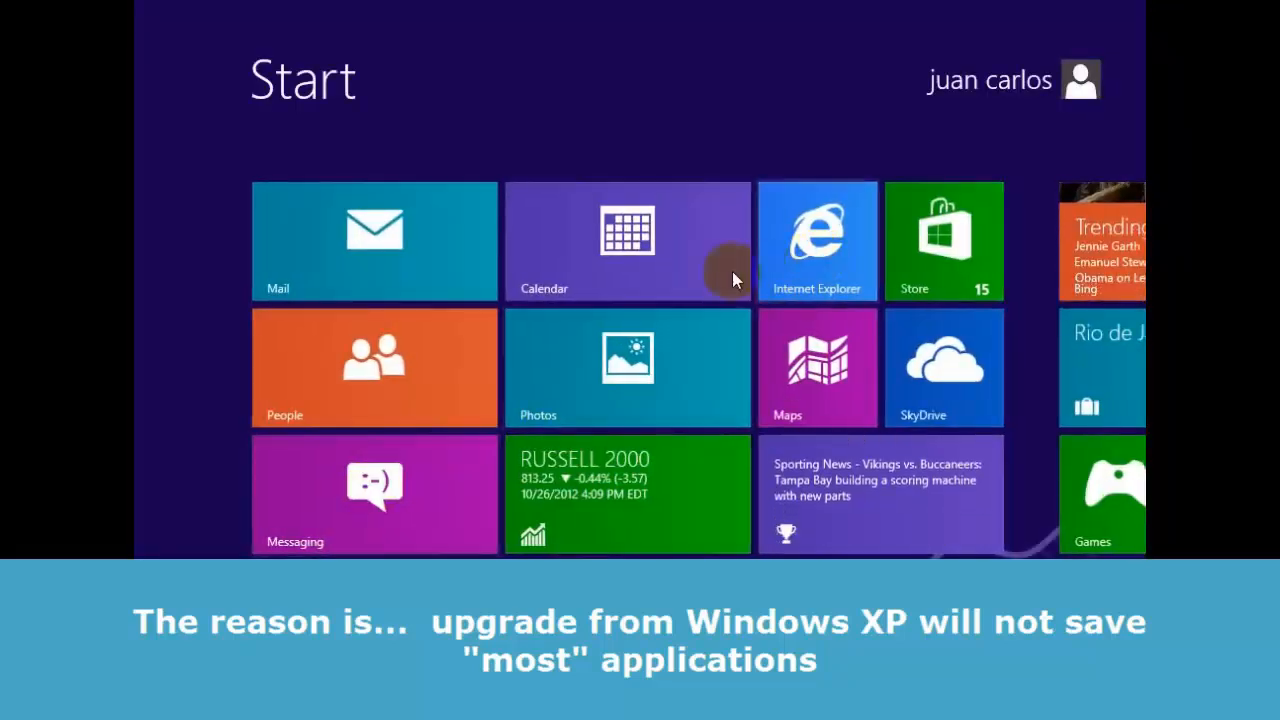
{"action": "mouse_move", "coordinate": [735, 280]}
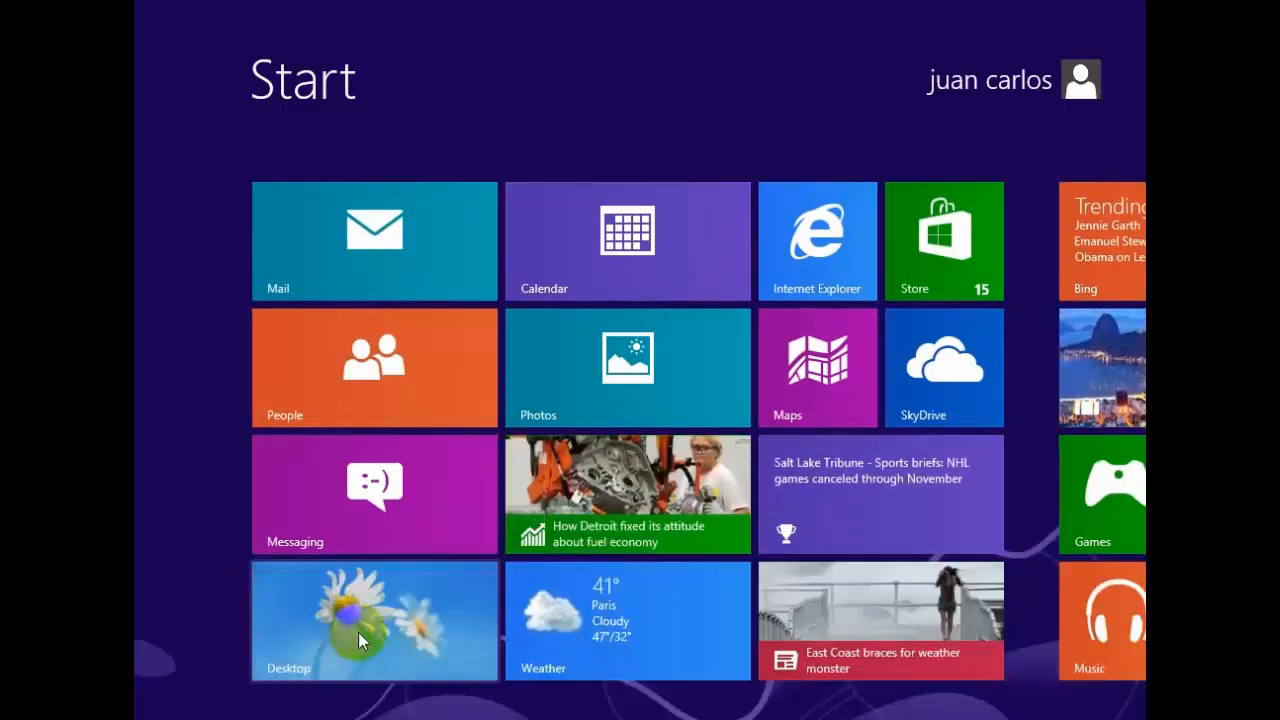
{"action": "left_click", "coordinate": [373, 620]}
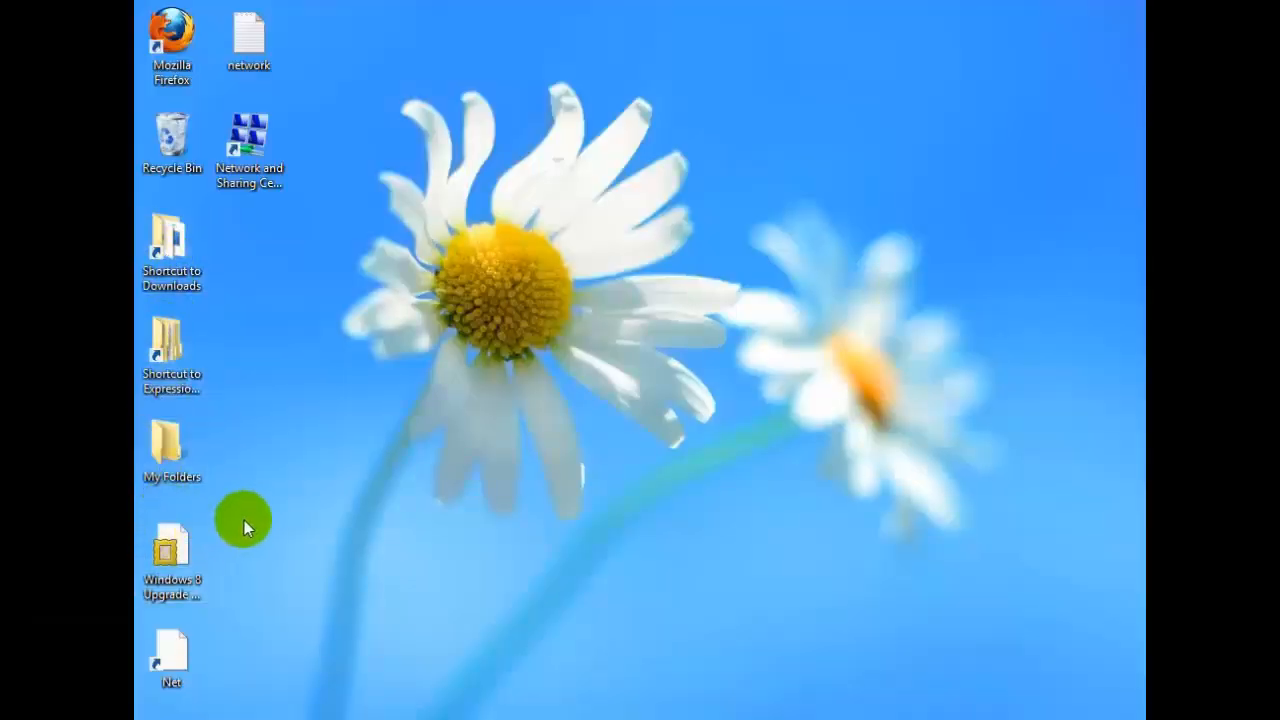
{"action": "mouse_move", "coordinate": [225, 405]}
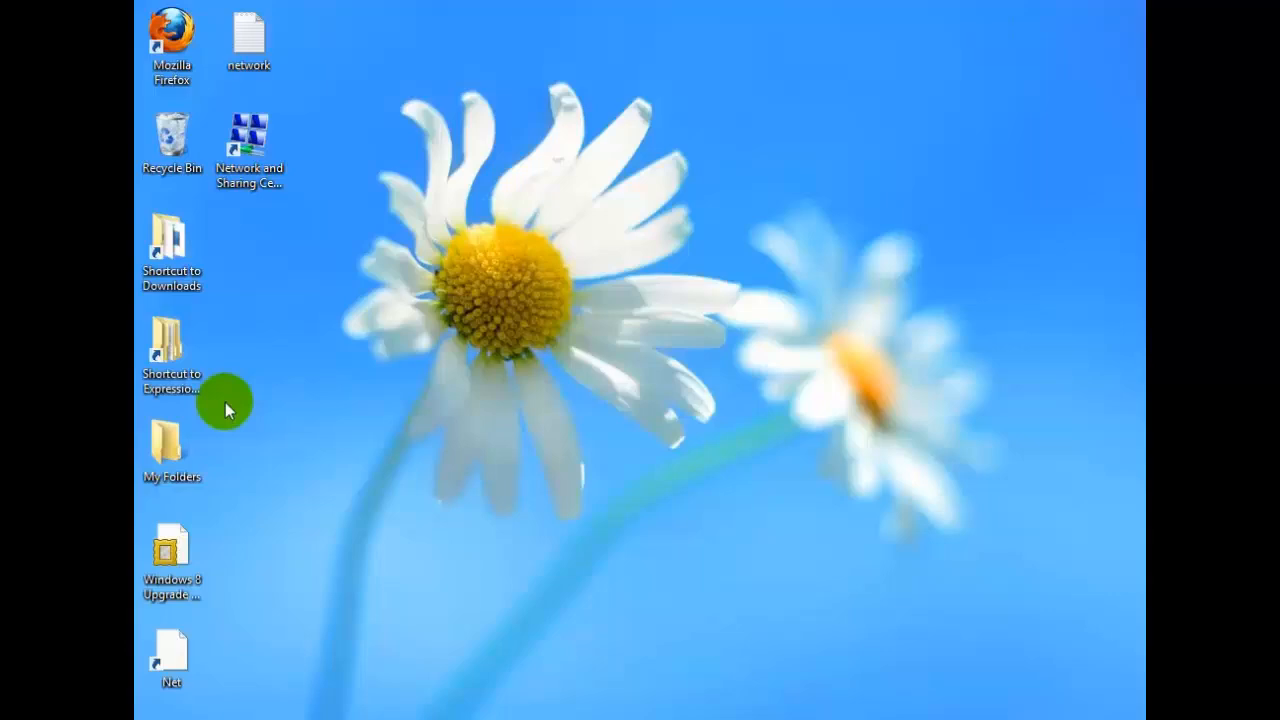
{"action": "mouse_move", "coordinate": [240, 710]}
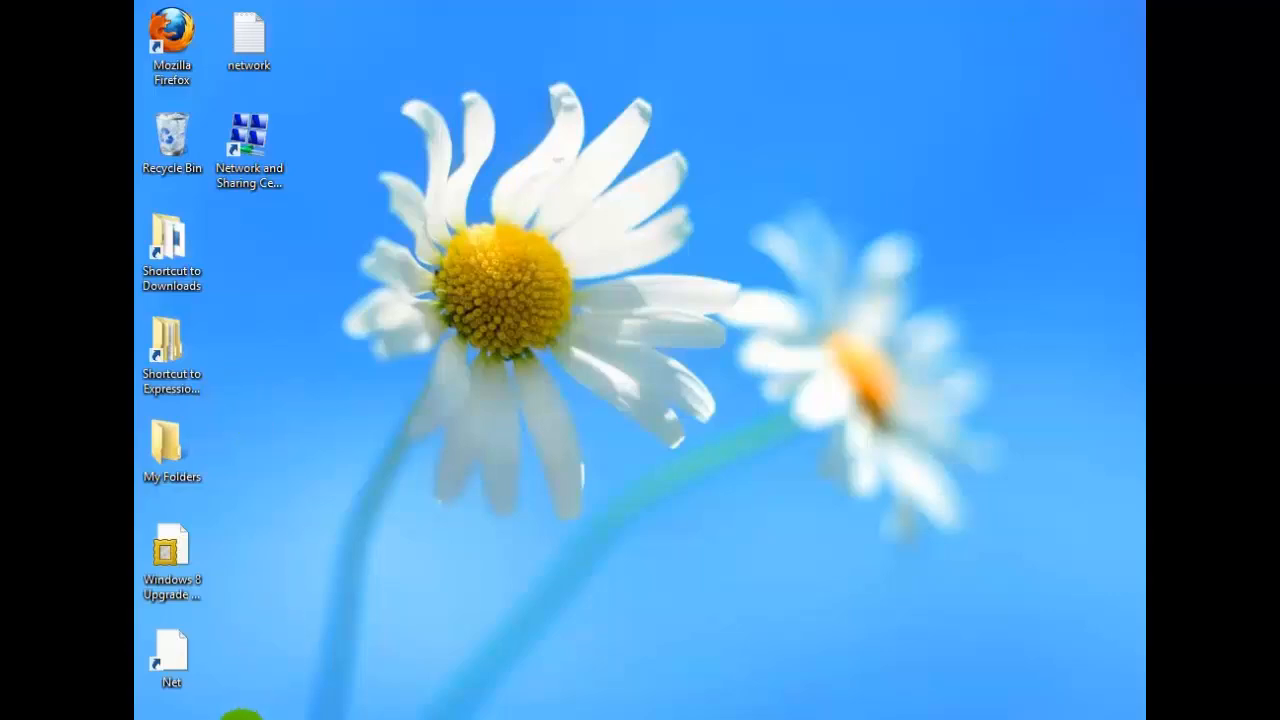
{"action": "mouse_move", "coordinate": [240, 709]}
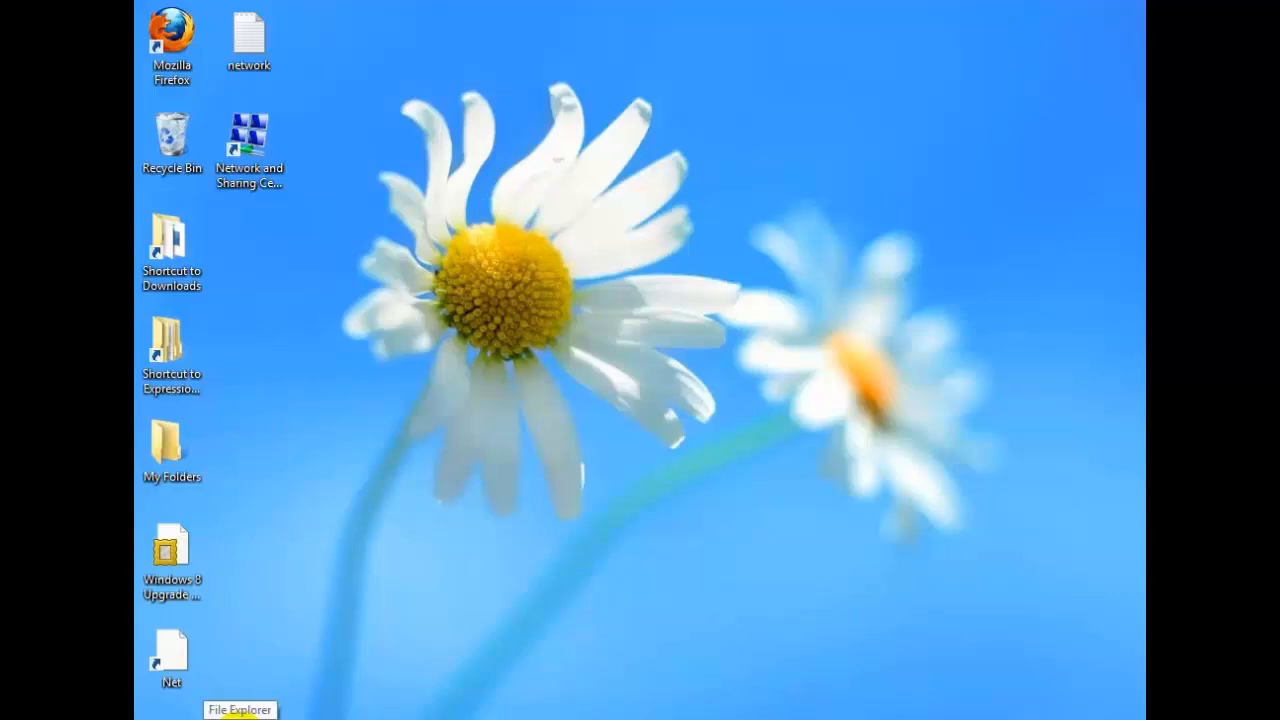
- Browse Computer > Local Disk (C:) > Windows.old, then go back twice to the drives list
{"action": "left_click", "coordinate": [239, 710]}
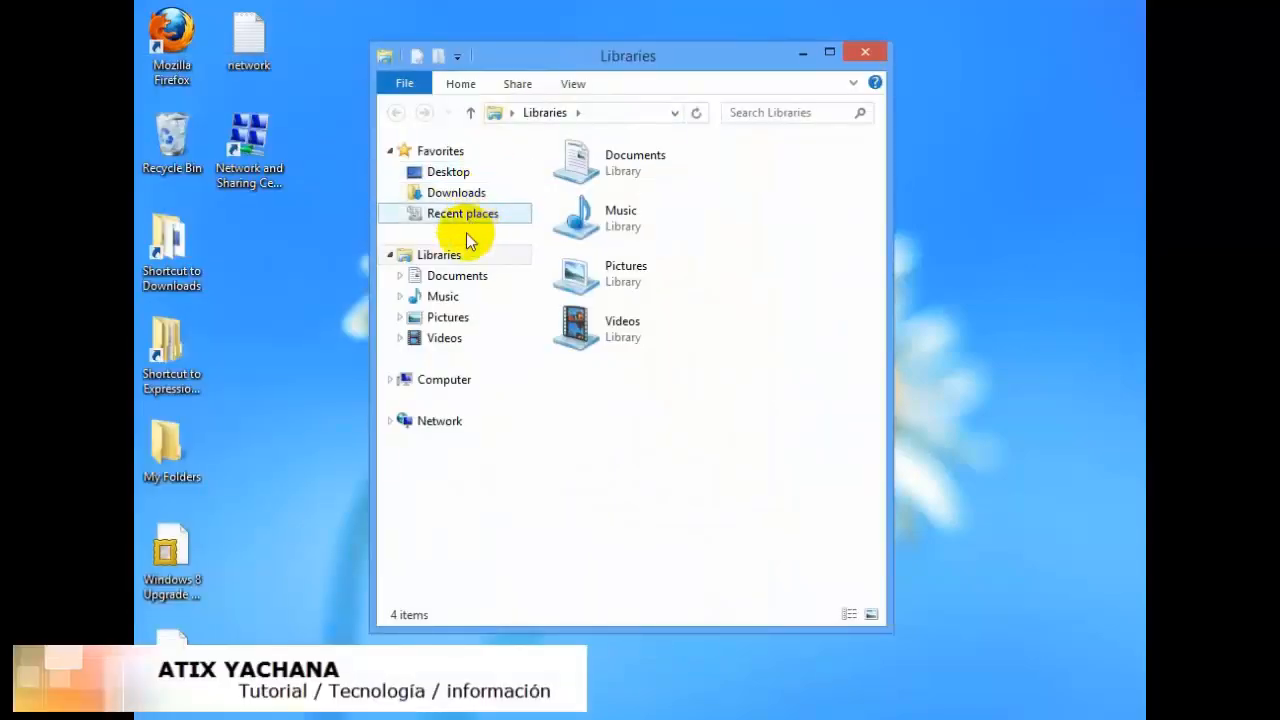
{"action": "left_click", "coordinate": [444, 379]}
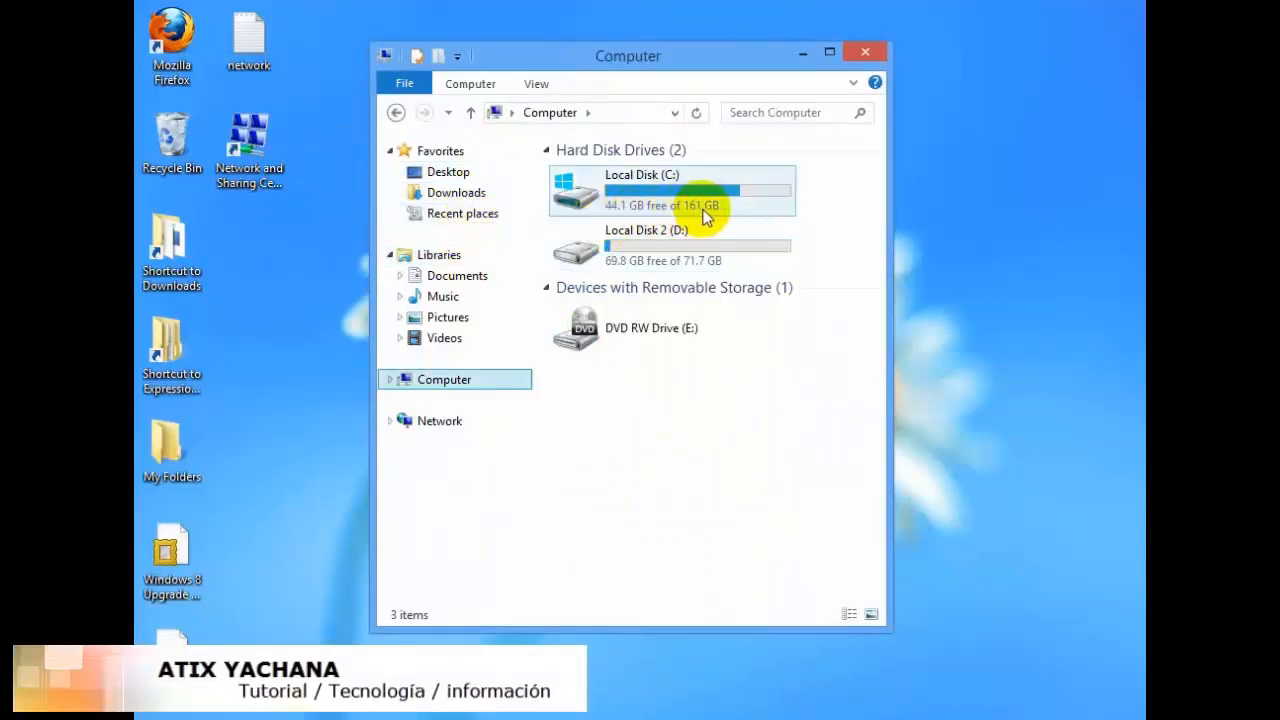
{"action": "mouse_move", "coordinate": [625, 260]}
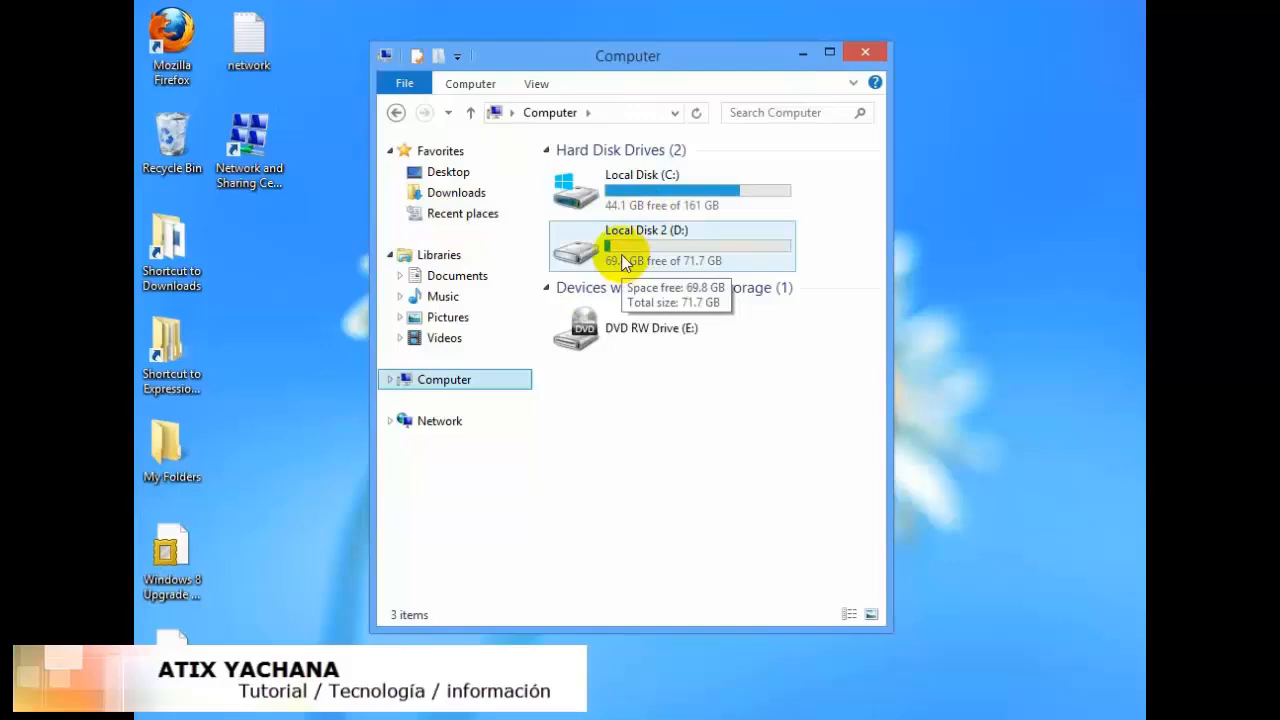
{"action": "double_click", "coordinate": [640, 190]}
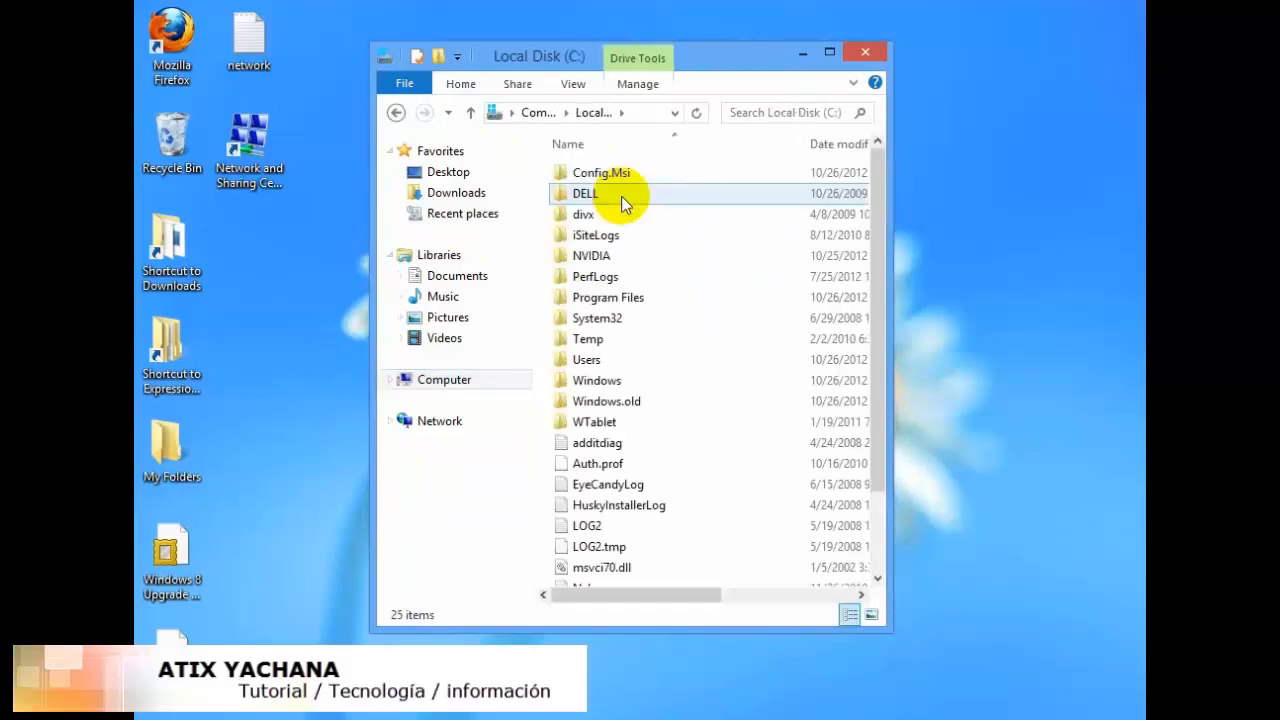
{"action": "mouse_move", "coordinate": [607, 401]}
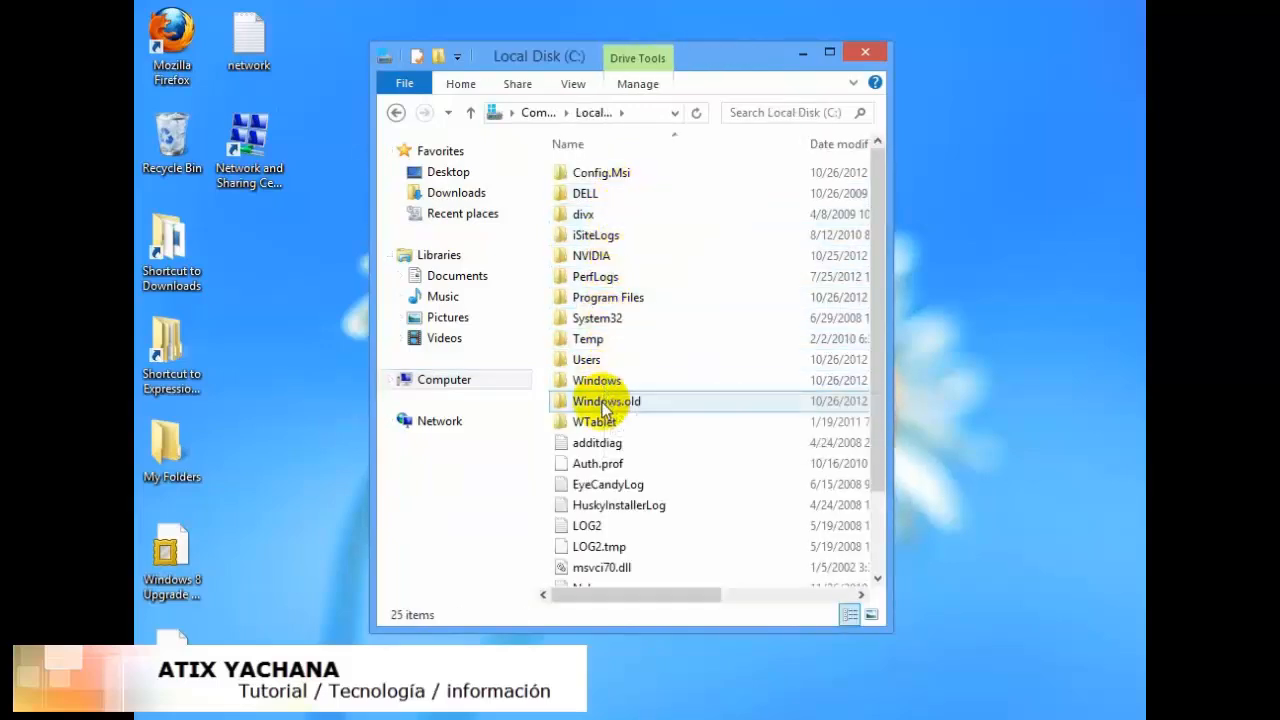
{"action": "mouse_move", "coordinate": [606, 401]}
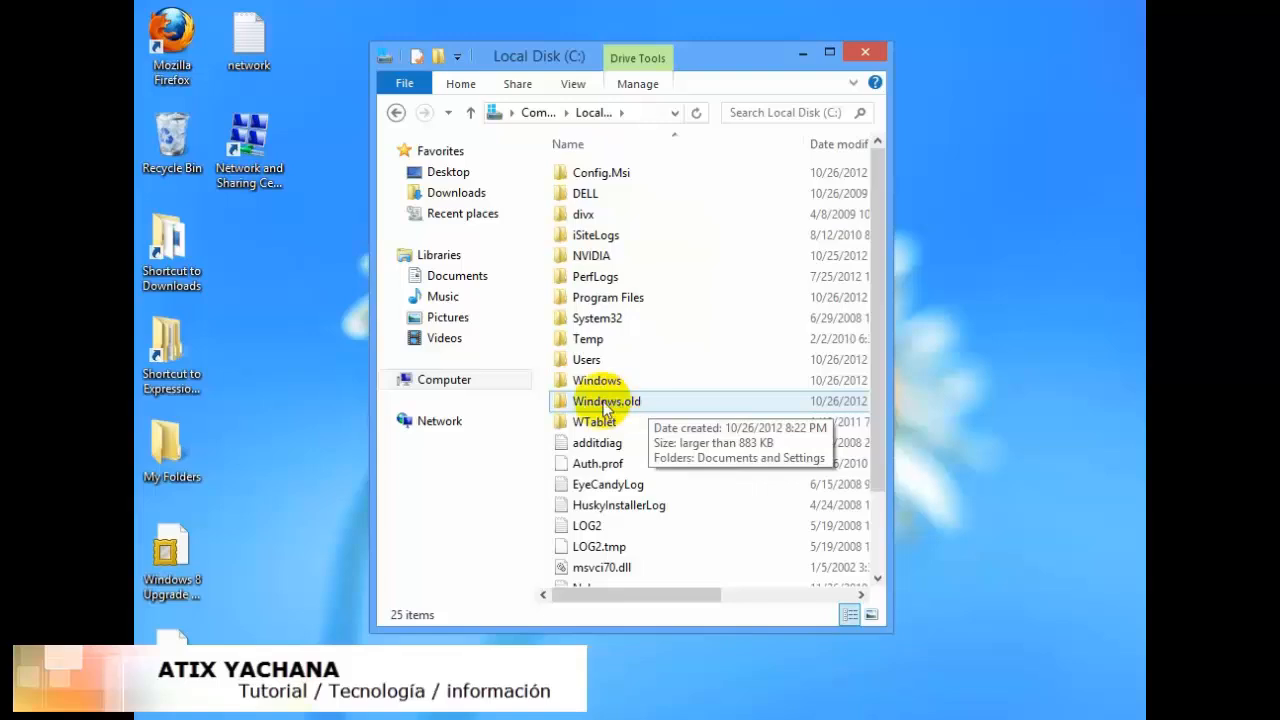
{"action": "double_click", "coordinate": [606, 401]}
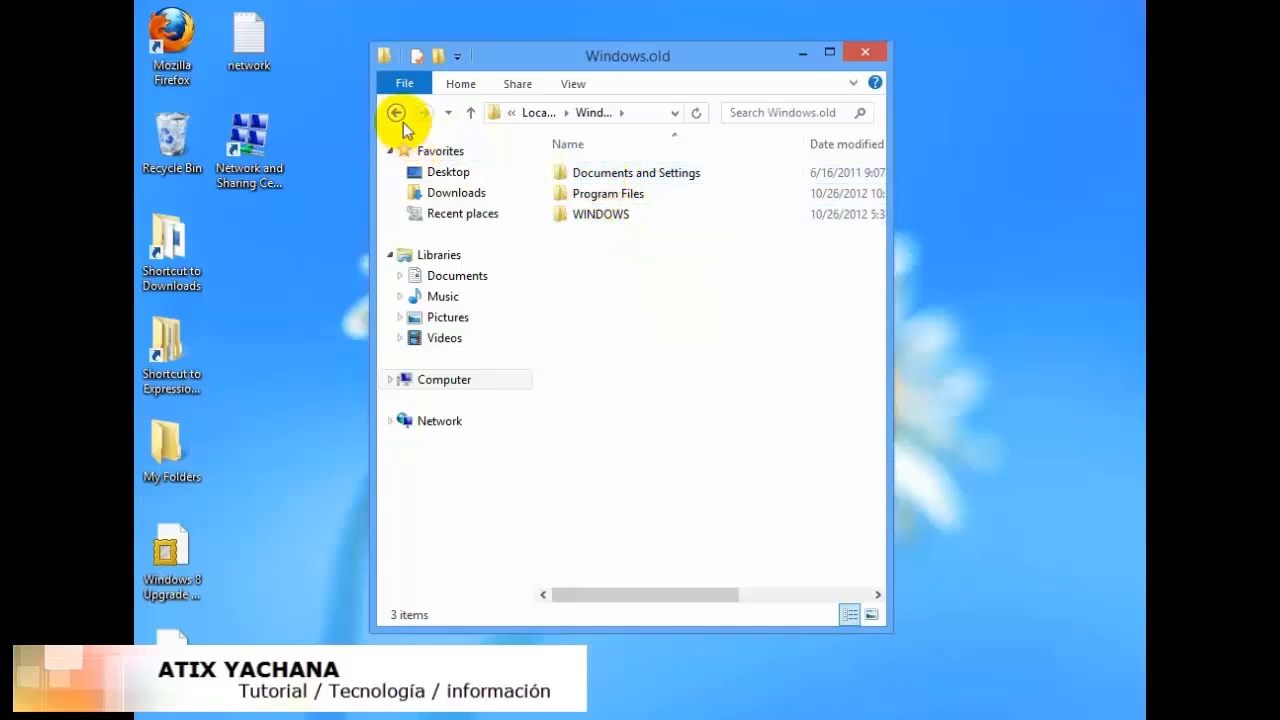
{"action": "left_click", "coordinate": [636, 172]}
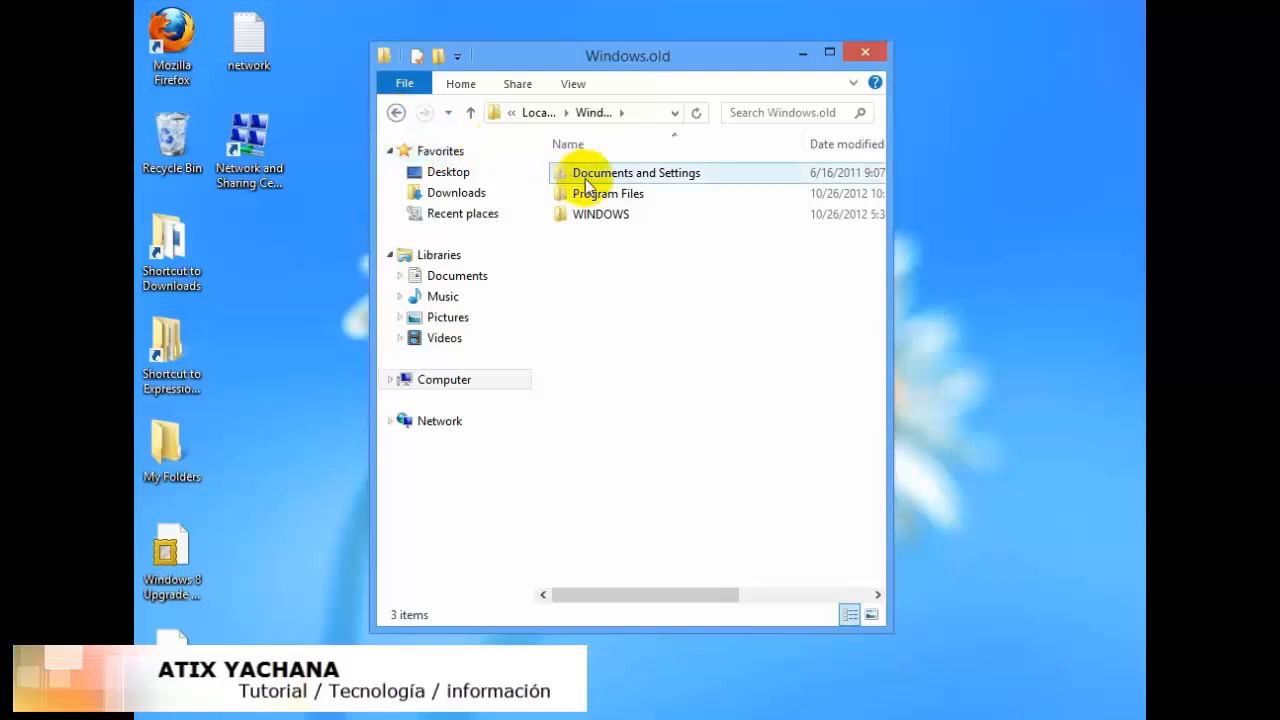
{"action": "left_click", "coordinate": [608, 193]}
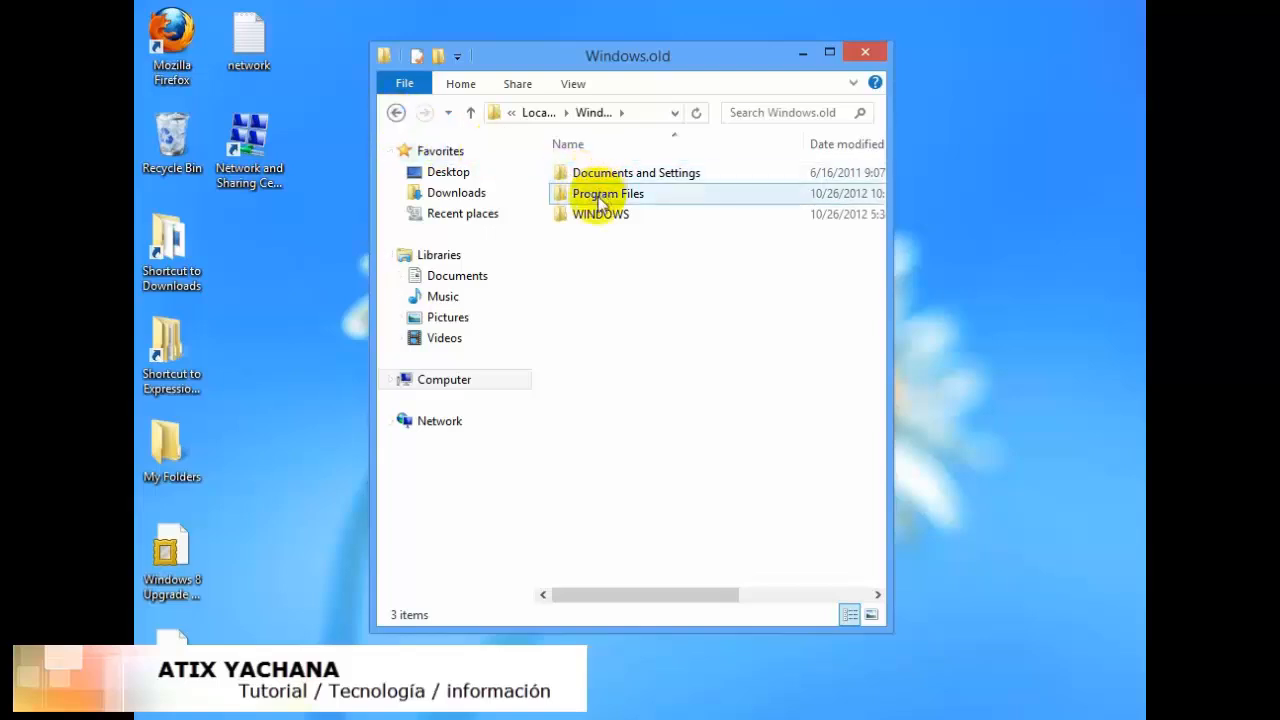
{"action": "mouse_move", "coordinate": [565, 200]}
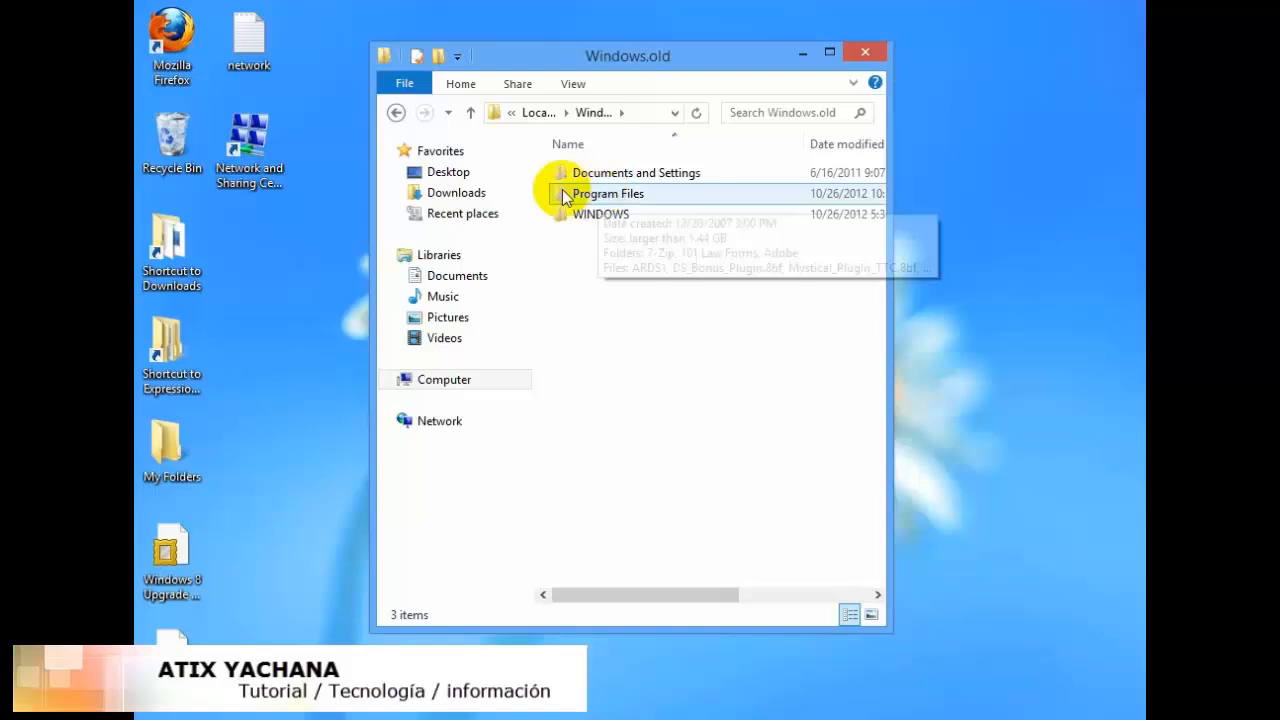
{"action": "mouse_move", "coordinate": [764, 47]}
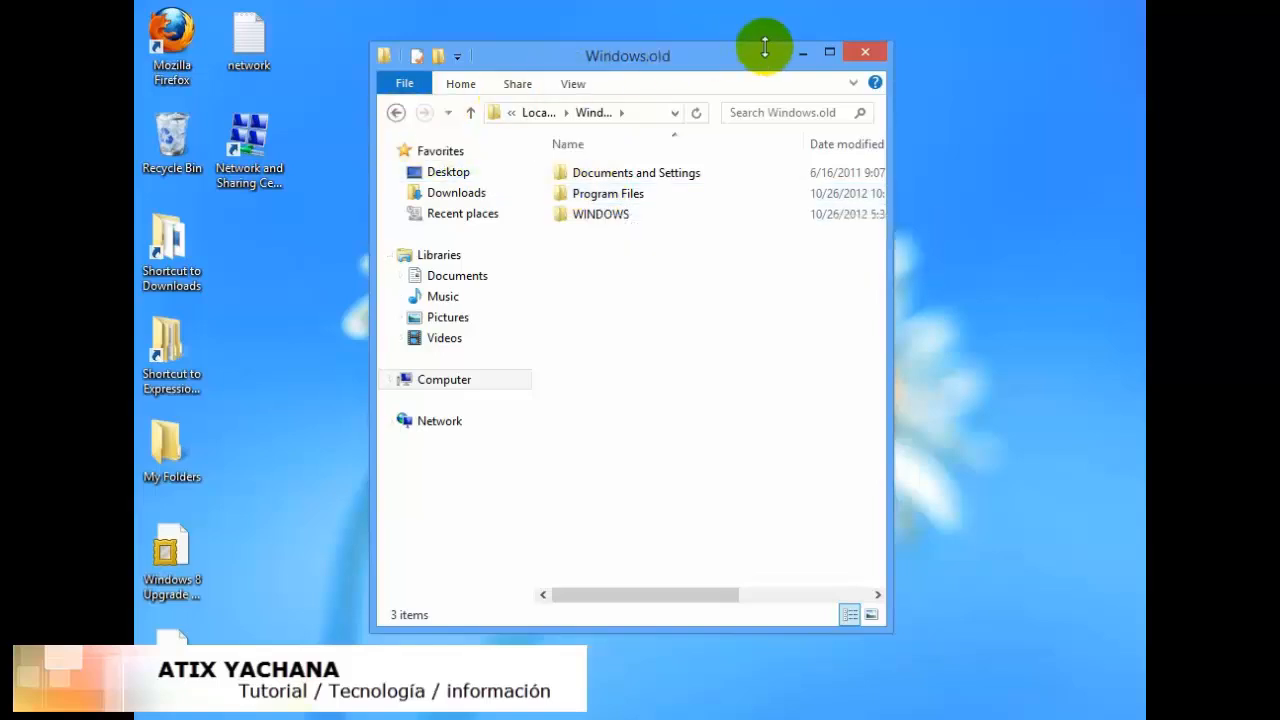
{"action": "left_click", "coordinate": [396, 112]}
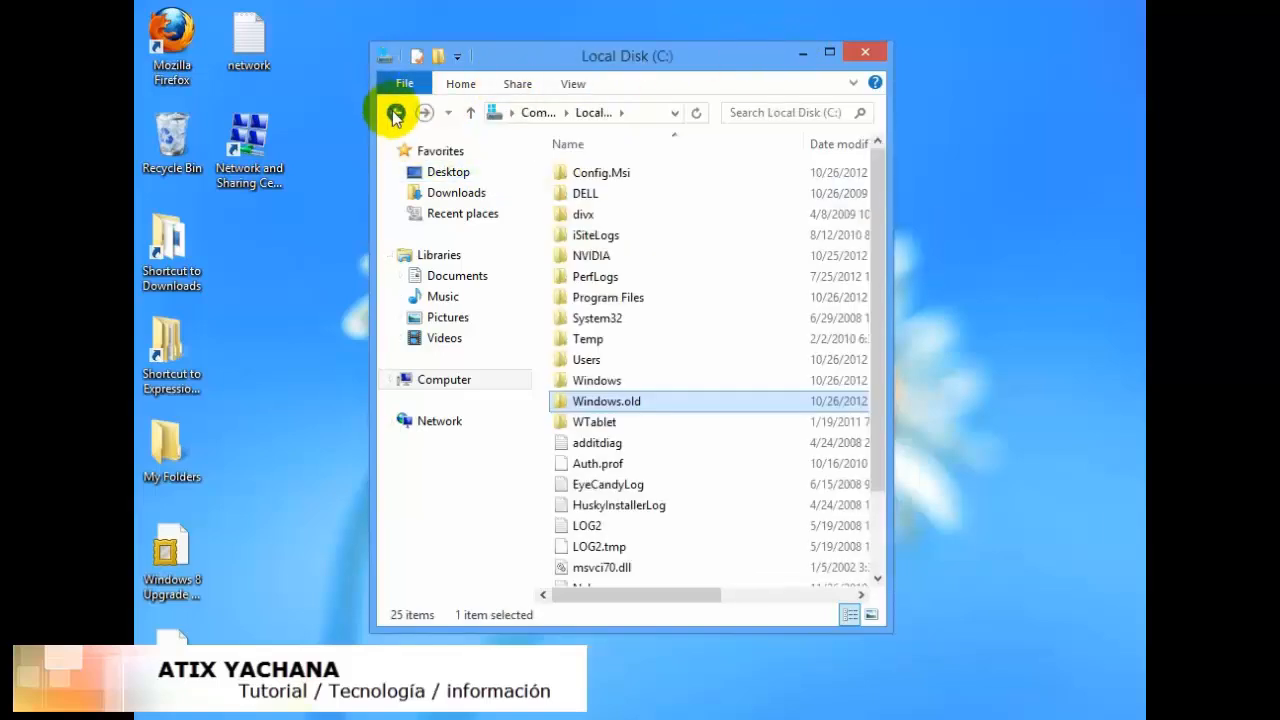
{"action": "left_click", "coordinate": [396, 112]}
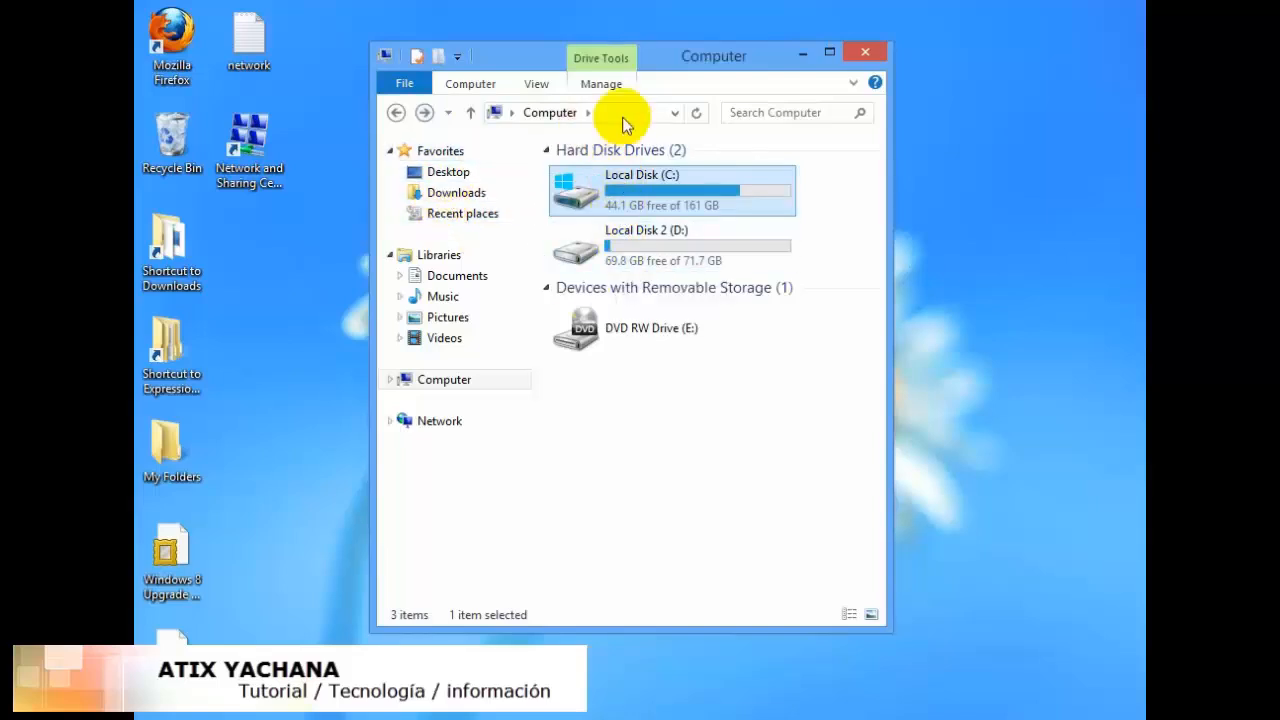
{"action": "left_click", "coordinate": [864, 51]}
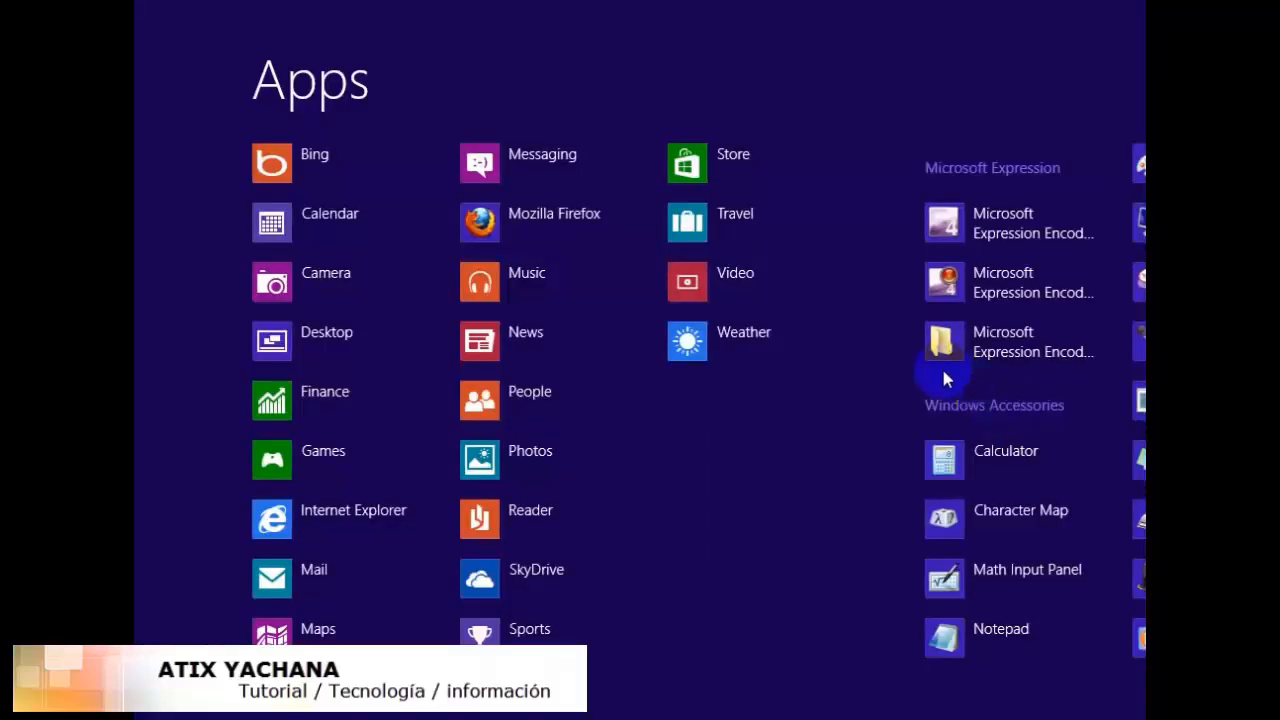
{"action": "mouse_move", "coordinate": [500, 228]}
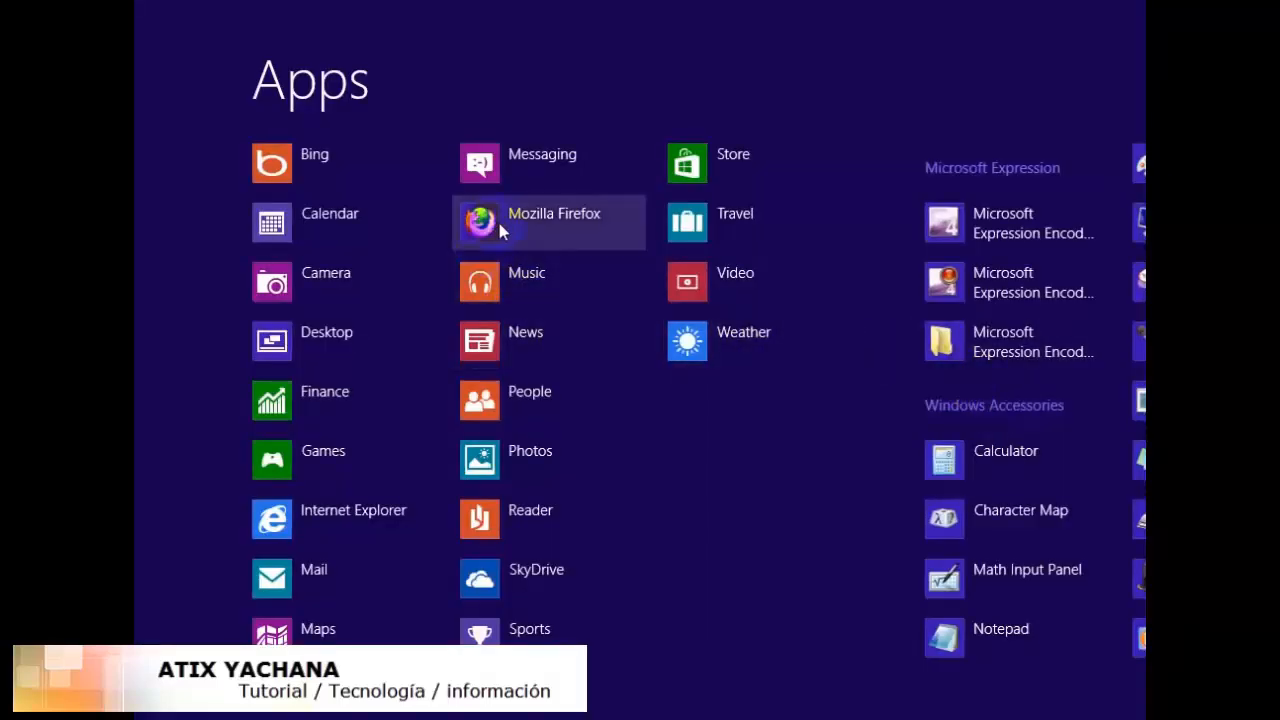
- Scroll the Apps list right through Windows Accessories, Ease of Access and Windows System
{"action": "scroll", "scroll_direction": "right", "scroll_amount": 3}
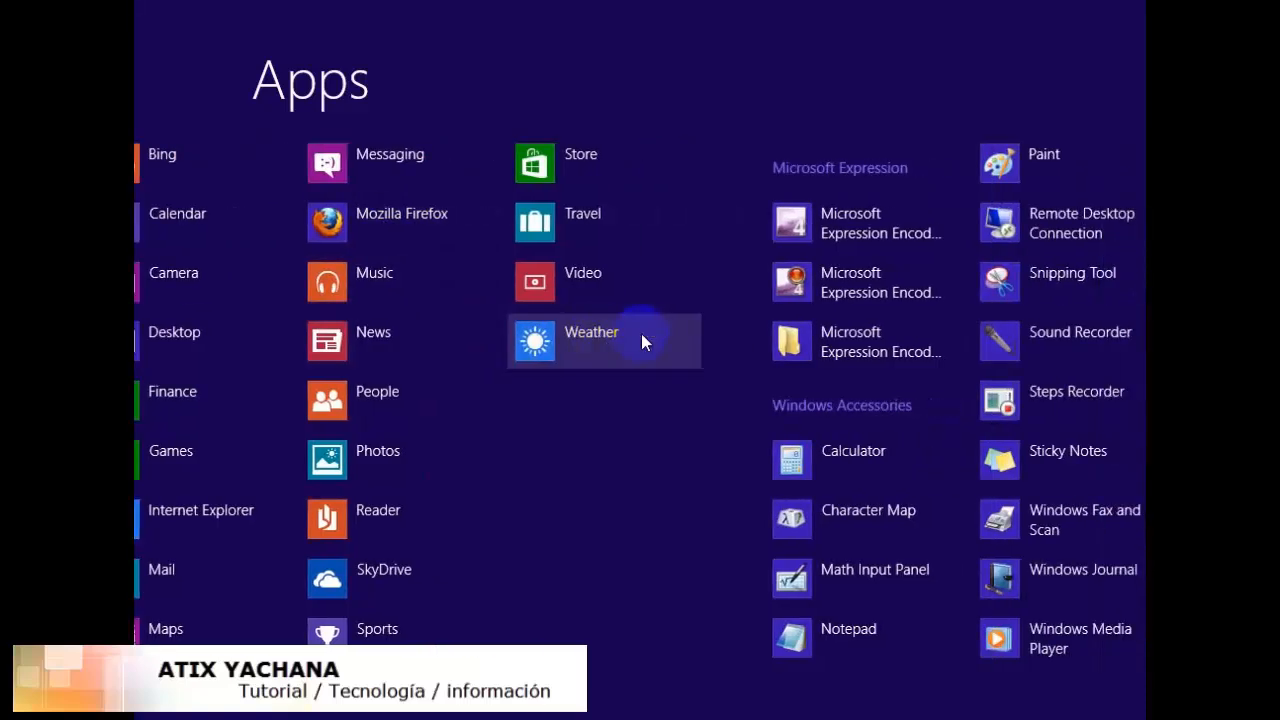
{"action": "scroll", "scroll_direction": "right", "scroll_amount": 3}
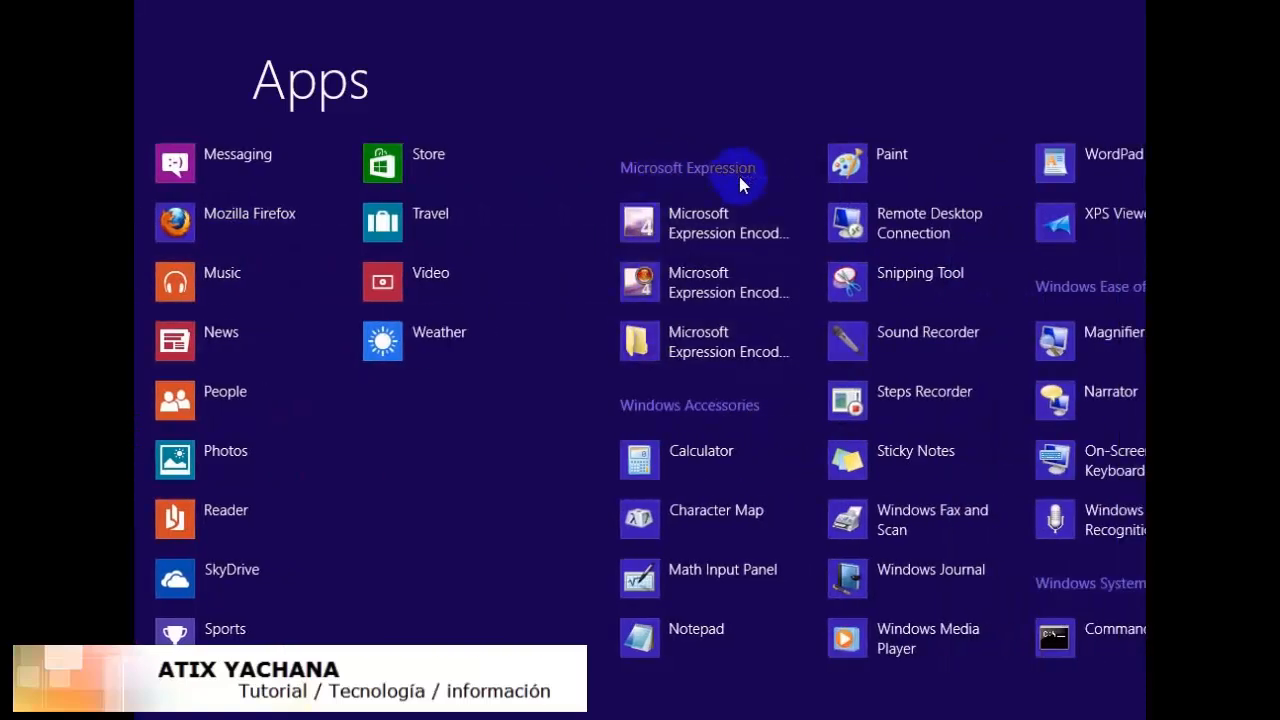
{"action": "scroll", "scroll_direction": "right", "scroll_amount": 3}
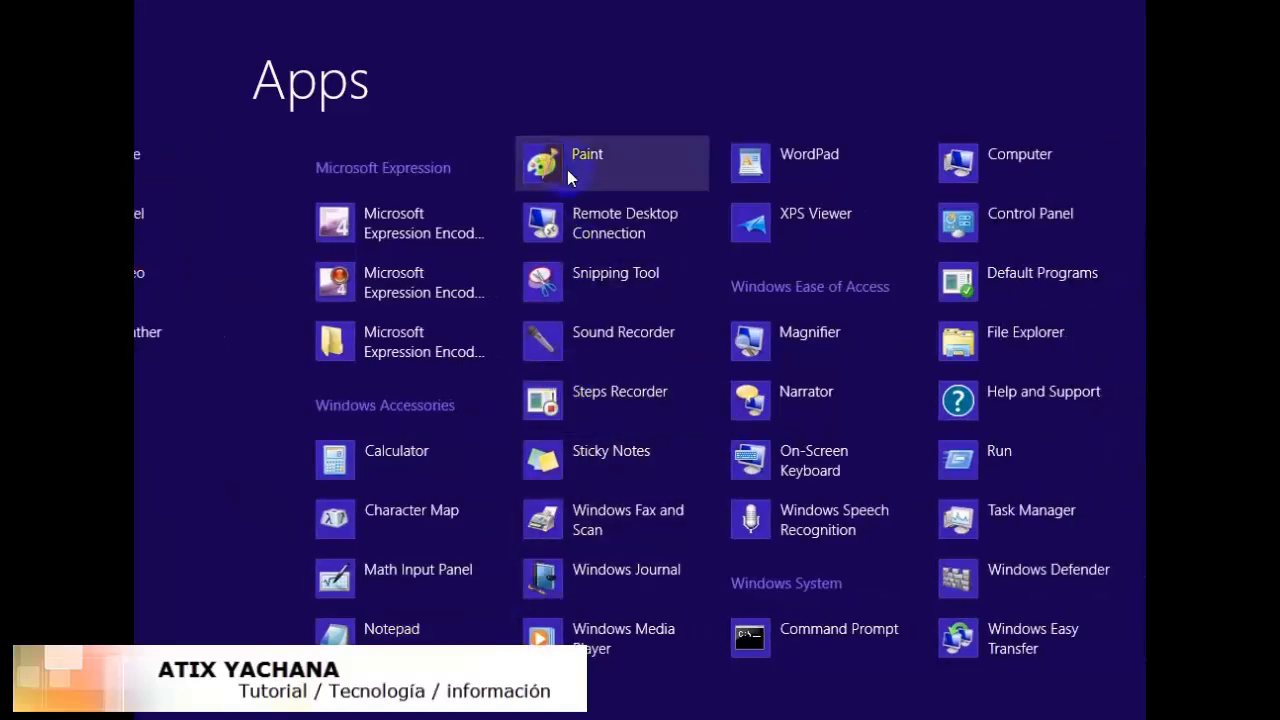
{"action": "mouse_move", "coordinate": [810, 340]}
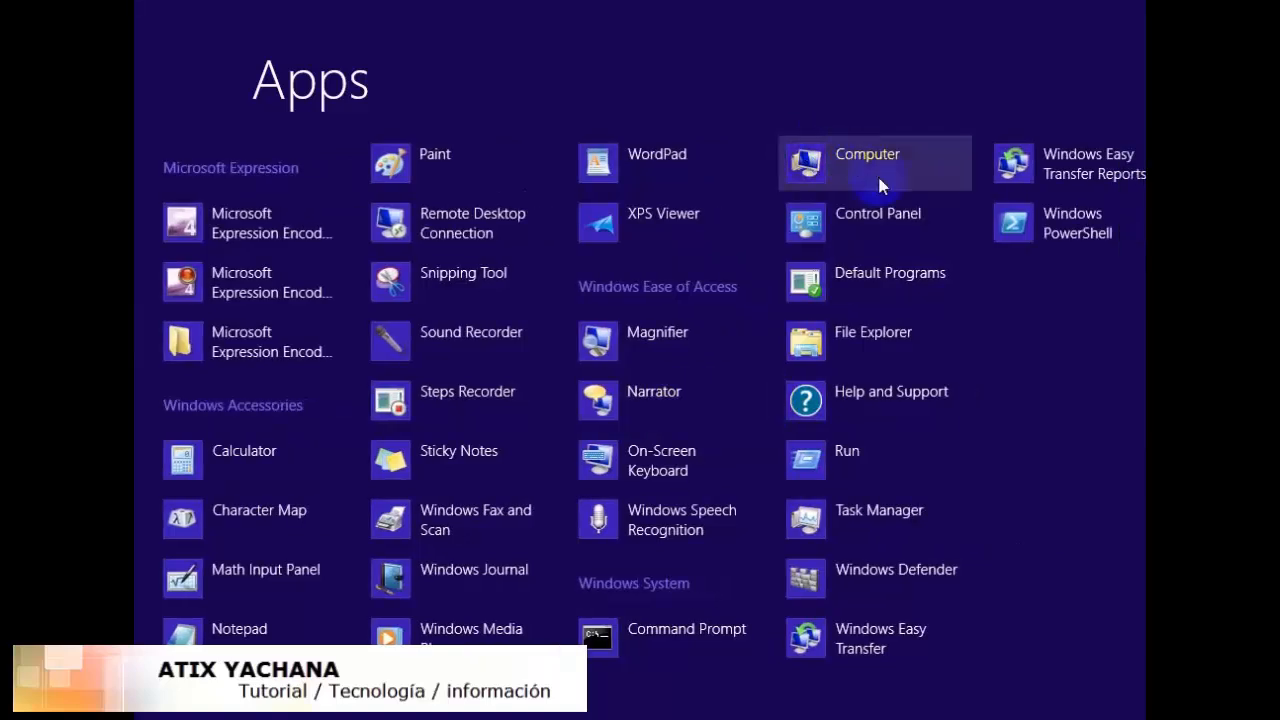
{"action": "mouse_move", "coordinate": [880, 222]}
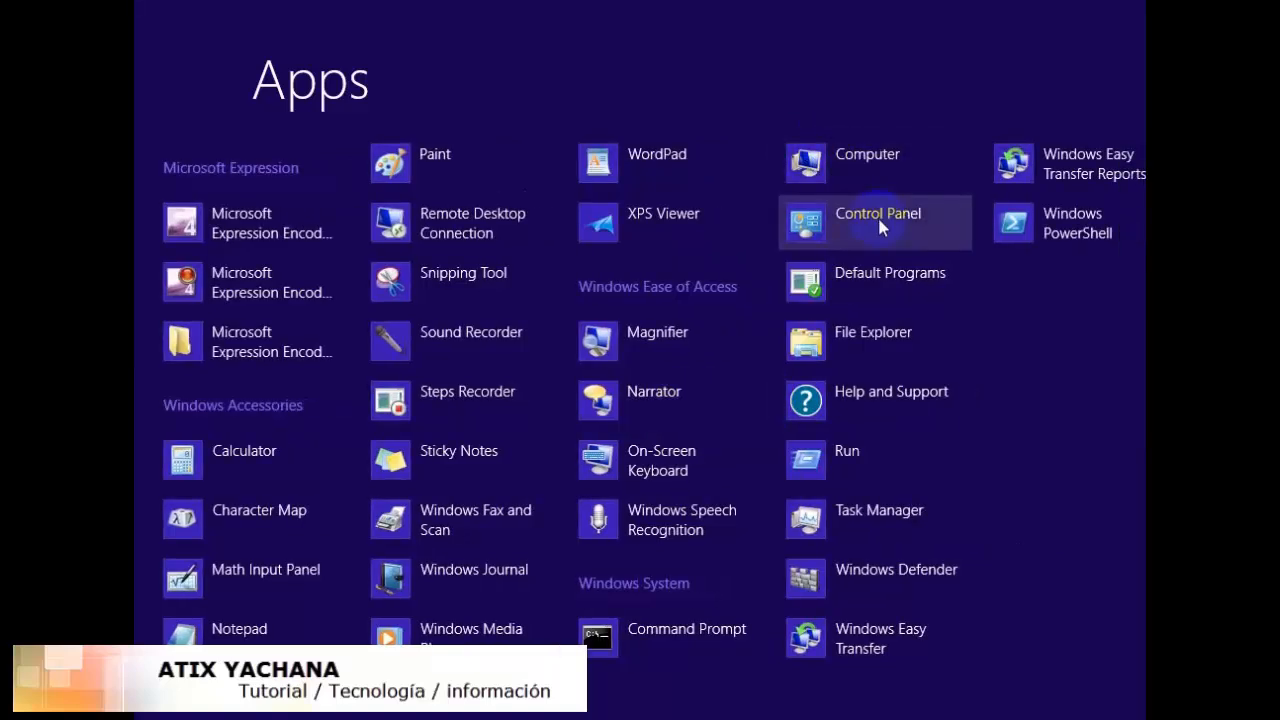
{"action": "mouse_move", "coordinate": [820, 355]}
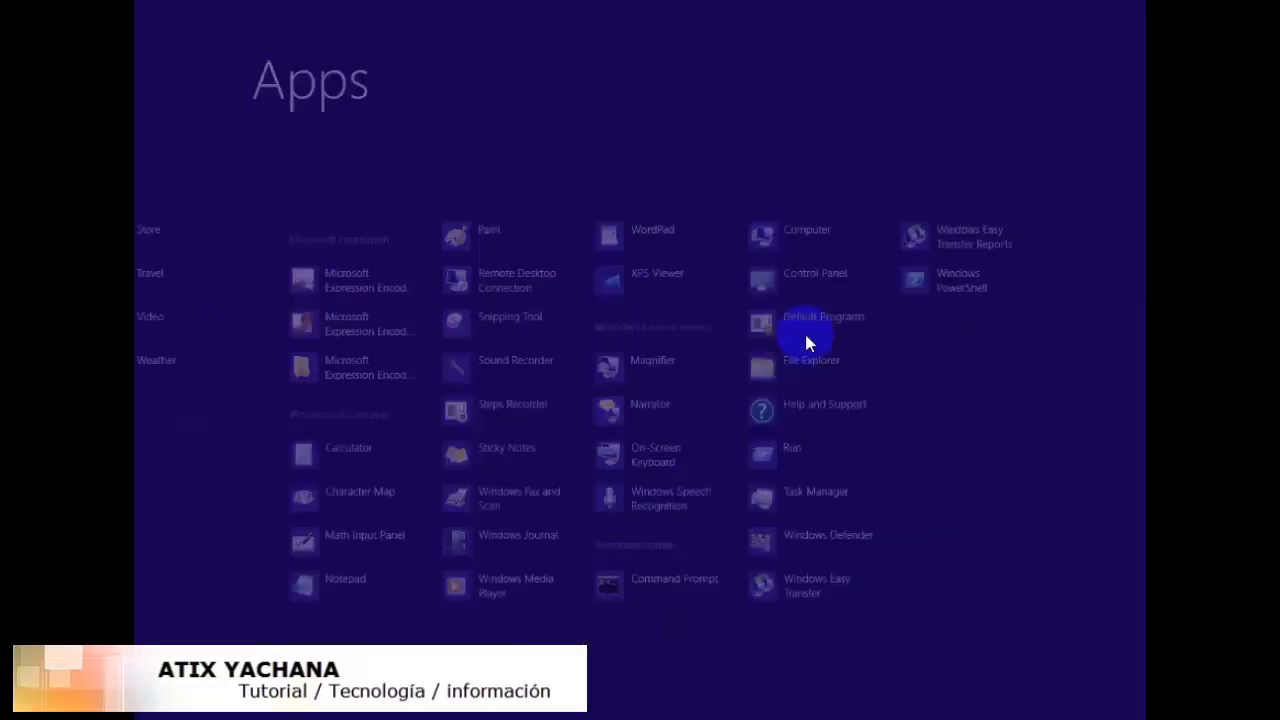
- Launch File Explorer from the Apps list and open Local Disk (C:) via Computer
{"action": "left_click", "coordinate": [811, 360]}
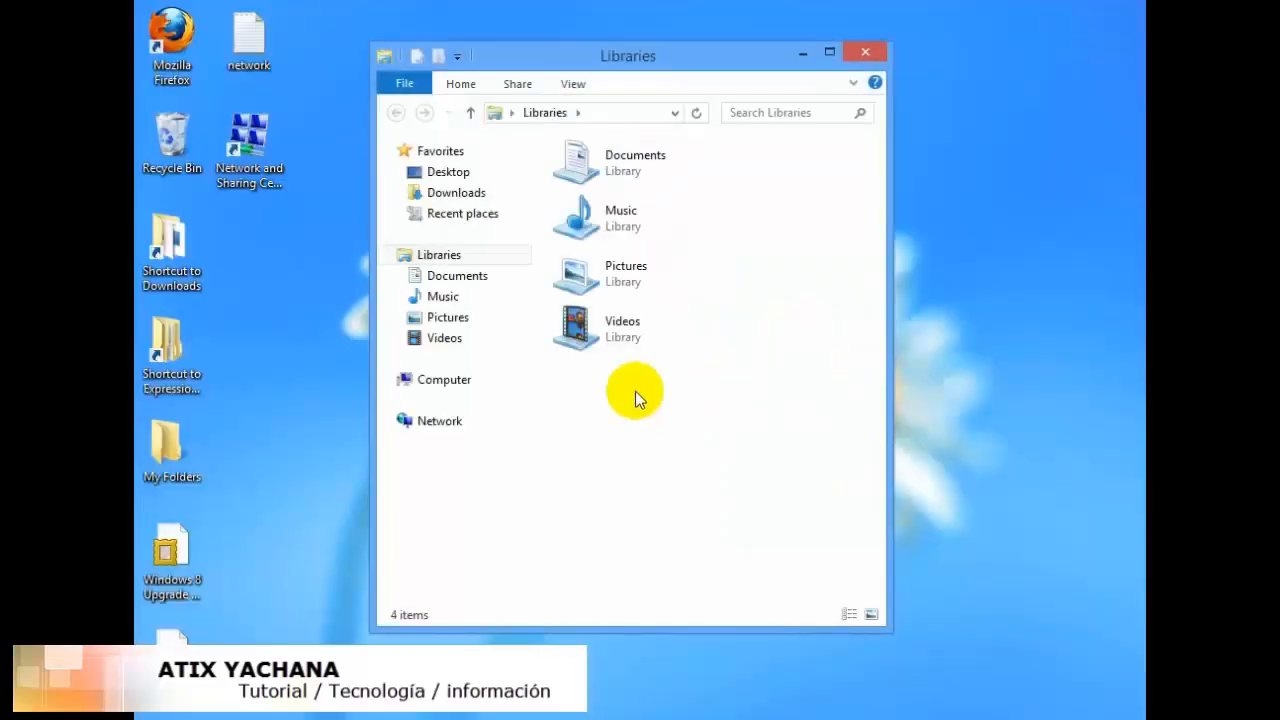
{"action": "left_click", "coordinate": [444, 379]}
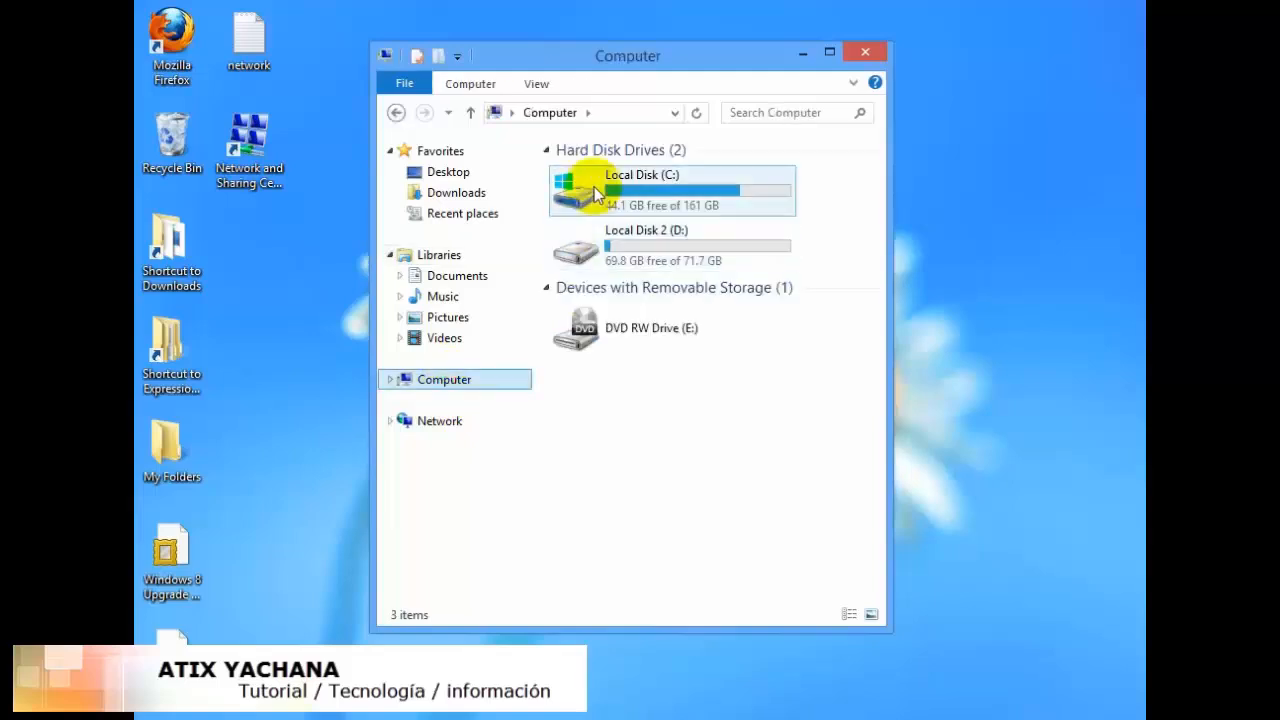
{"action": "double_click", "coordinate": [641, 190]}
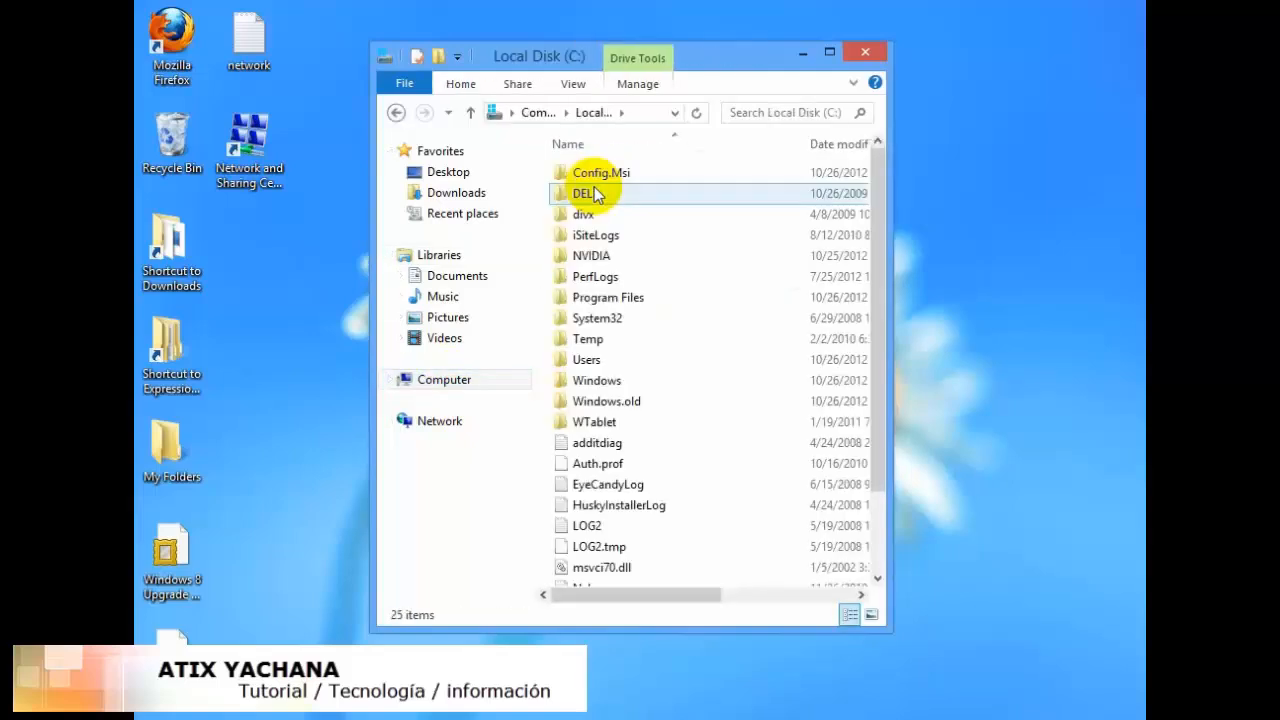